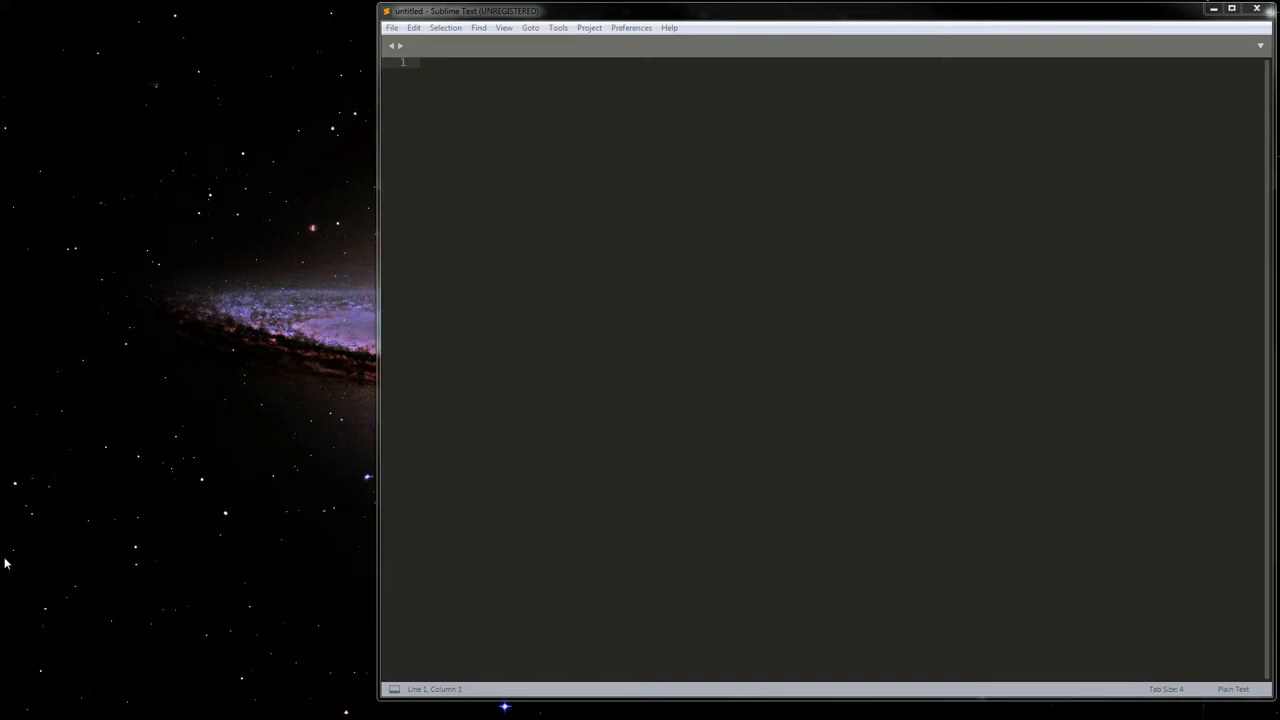
{"action": "mouse_move", "coordinate": [497, 27]}
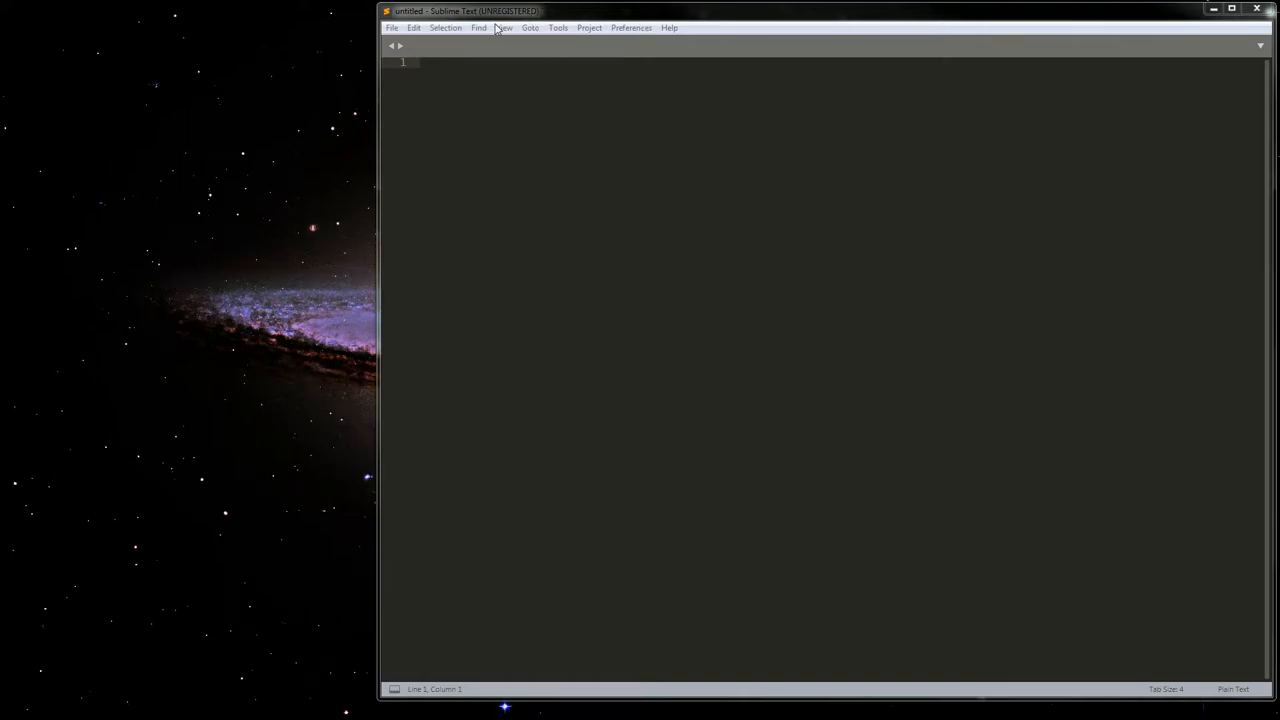
- In Explorer, open Installed Packages and select the Cheat Engine Lua.sublime-package file
{"action": "left_click", "coordinate": [631, 27]}
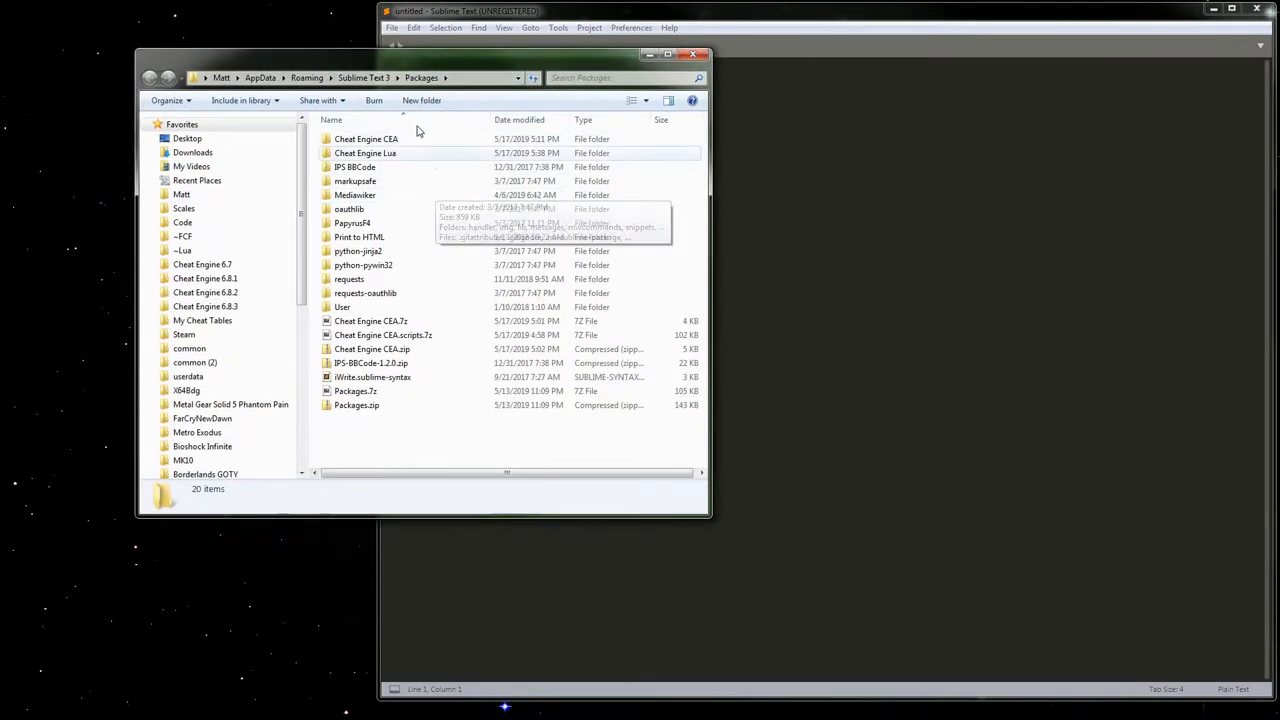
{"action": "left_click", "coordinate": [365, 153]}
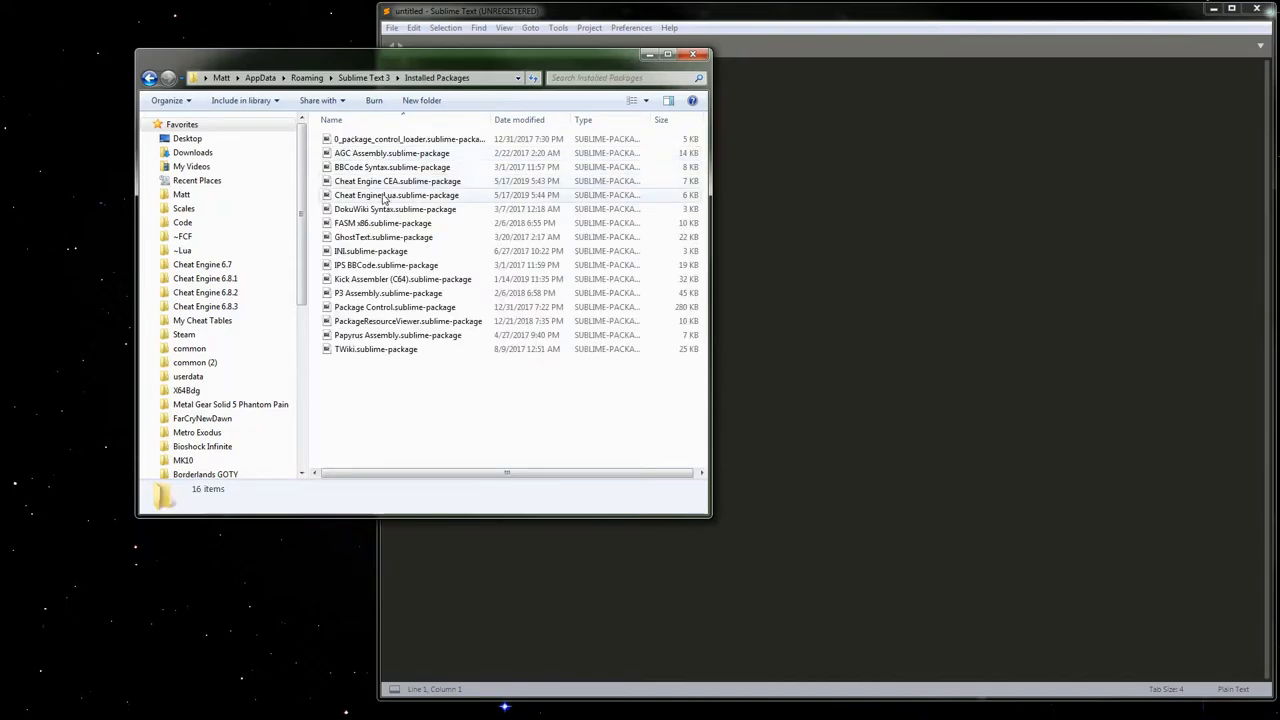
{"action": "mouse_move", "coordinate": [397, 195]}
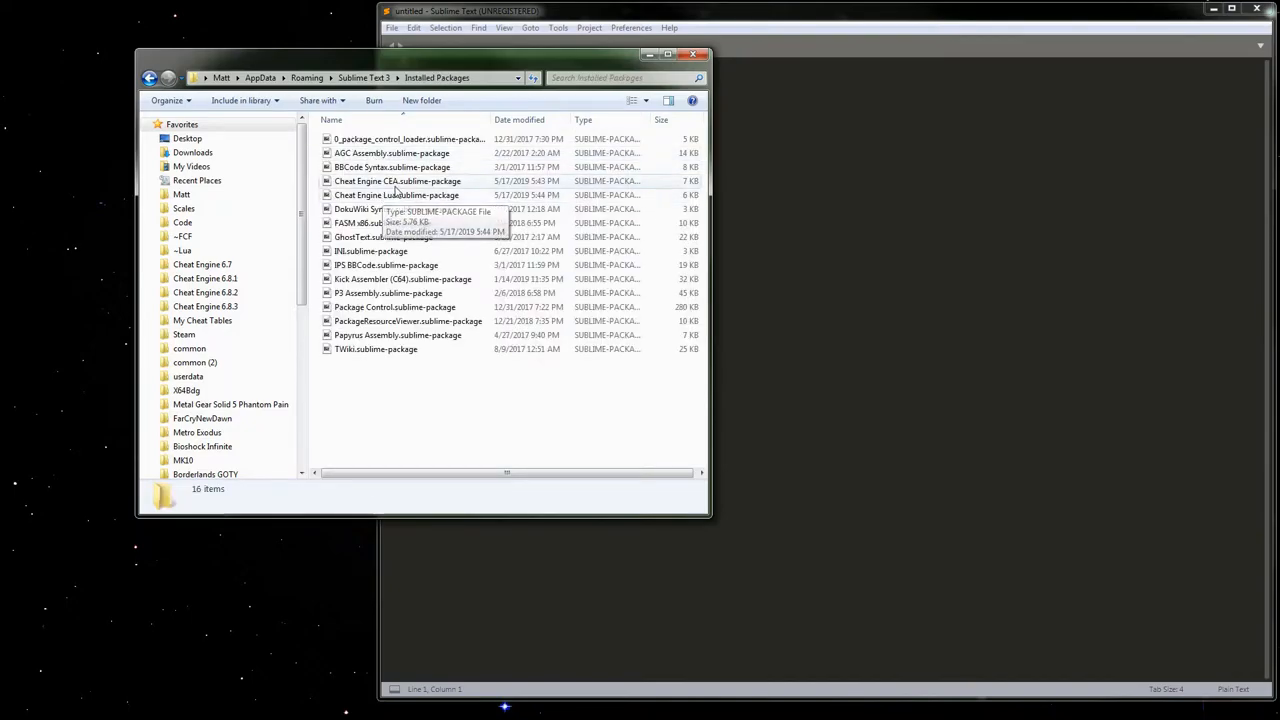
{"action": "left_click", "coordinate": [397, 195]}
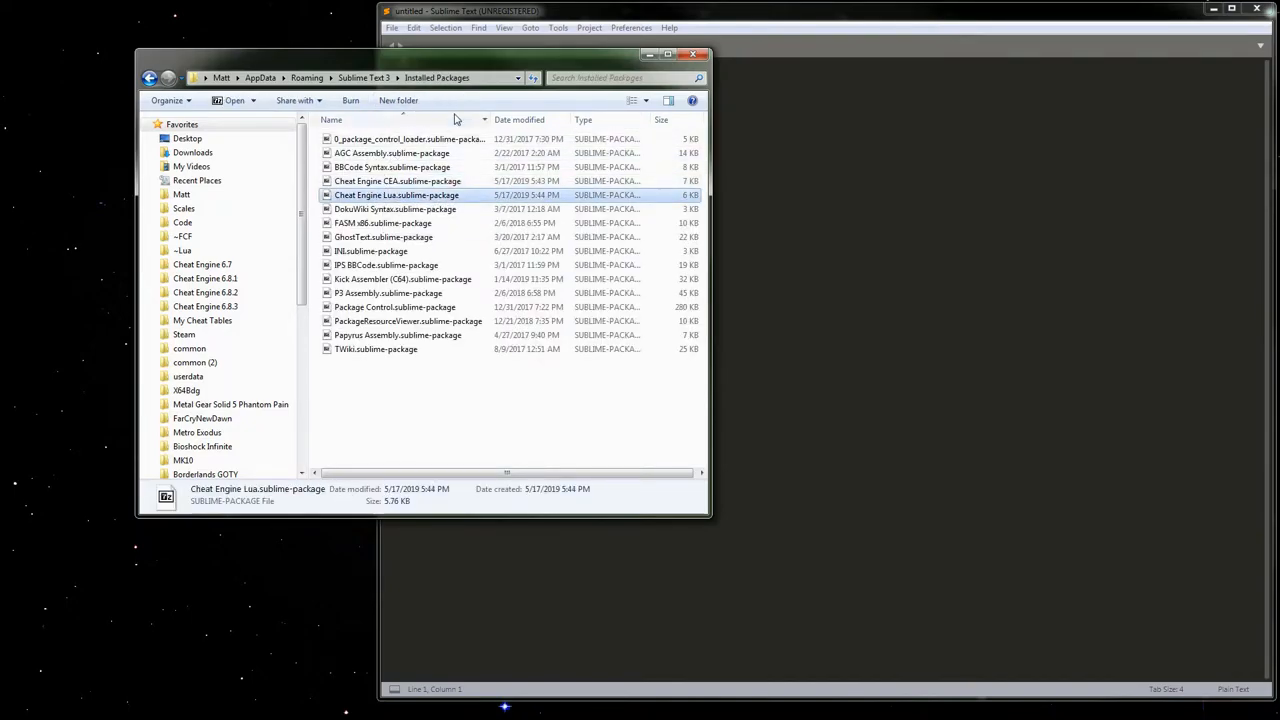
{"action": "mouse_move", "coordinate": [693, 55]}
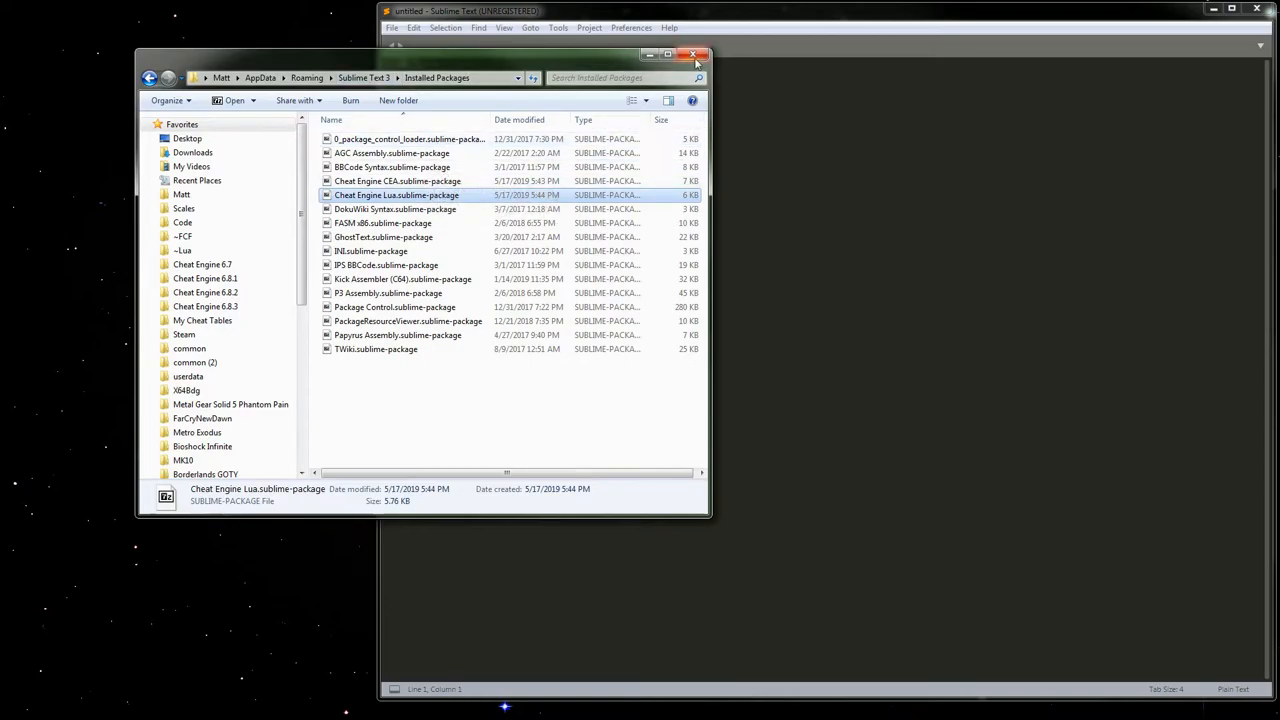
{"action": "mouse_move", "coordinate": [698, 55]}
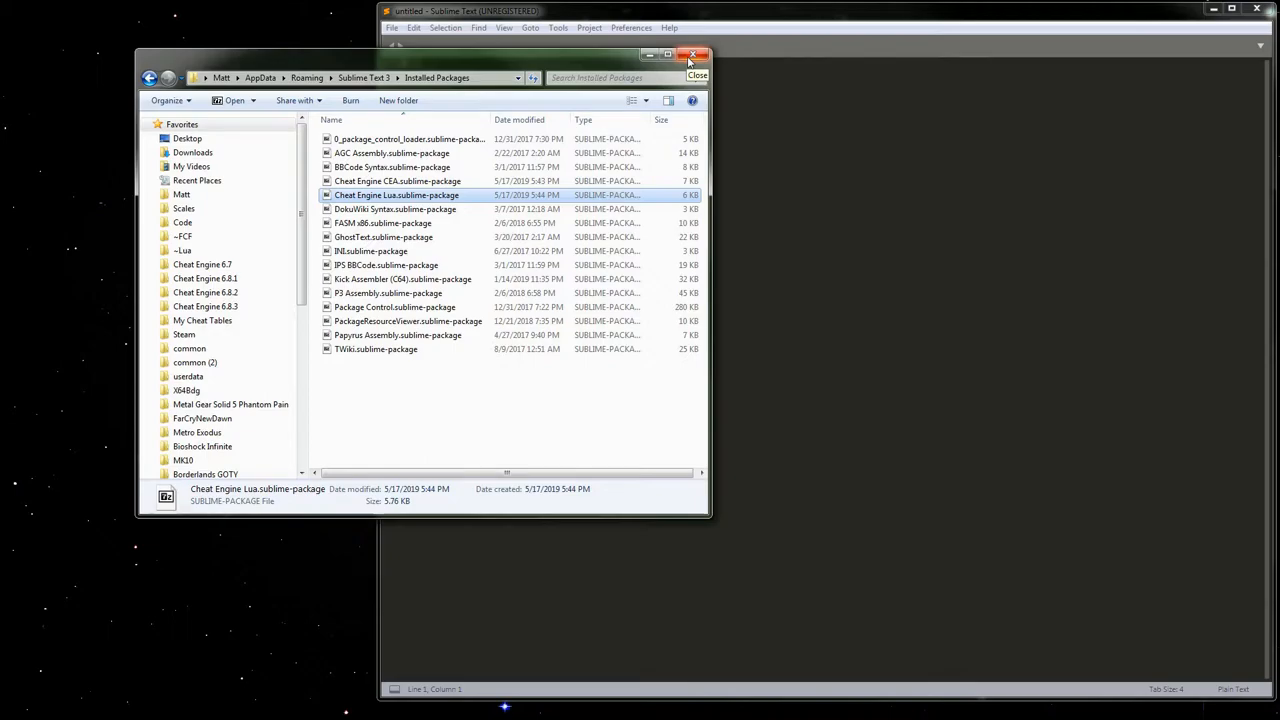
{"action": "mouse_move", "coordinate": [695, 56]}
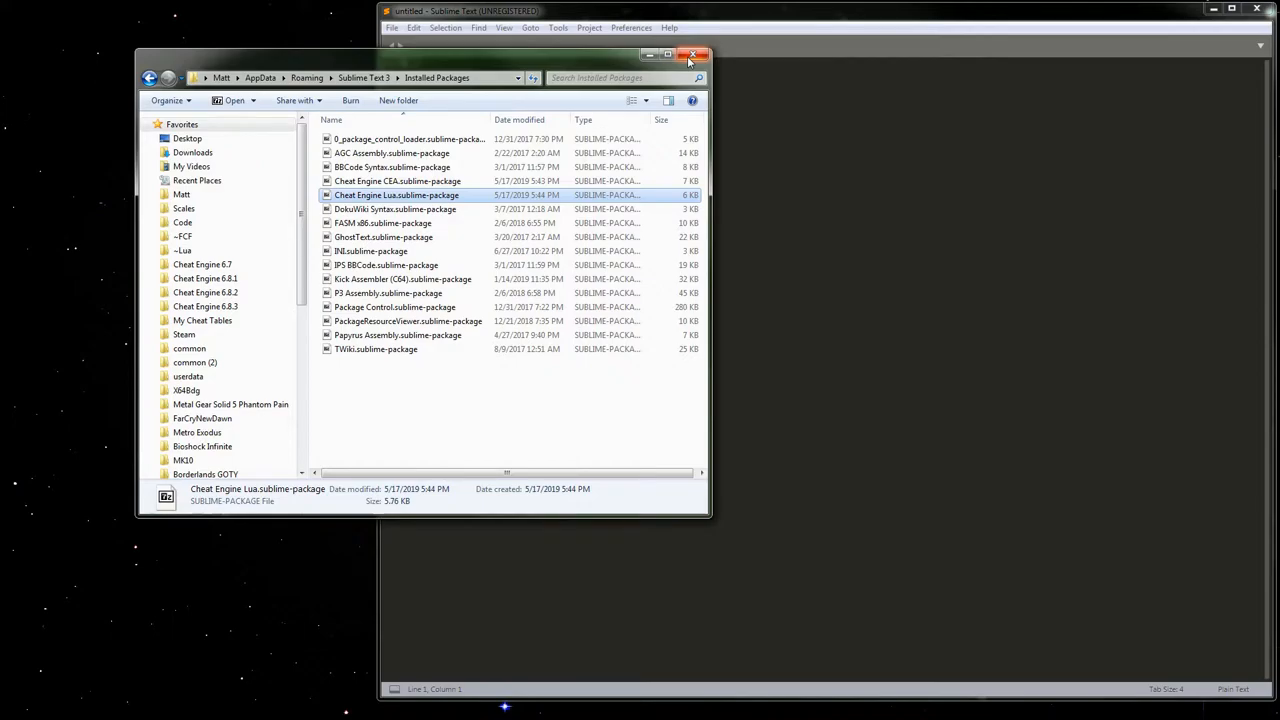
- Close the Explorer window and browse Sublime Text's Project, Preferences and View menus
{"action": "left_click", "coordinate": [692, 55]}
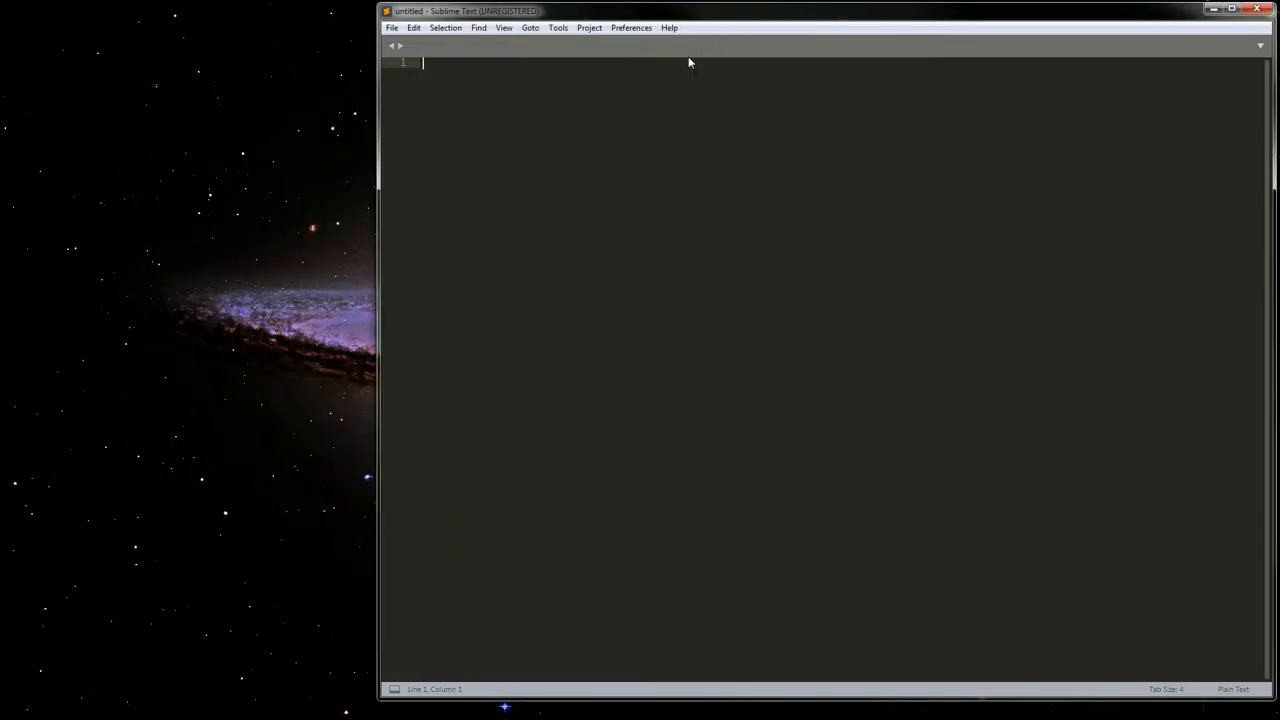
{"action": "mouse_move", "coordinate": [591, 42]}
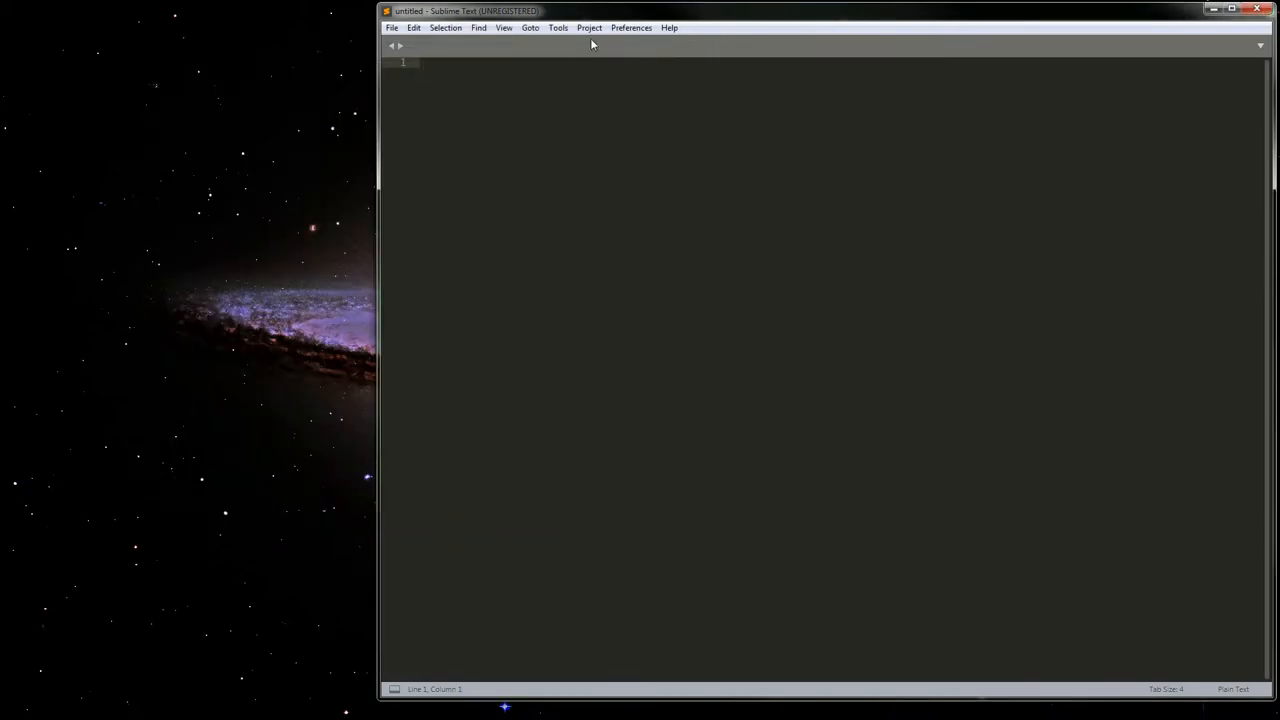
{"action": "left_click", "coordinate": [589, 27]}
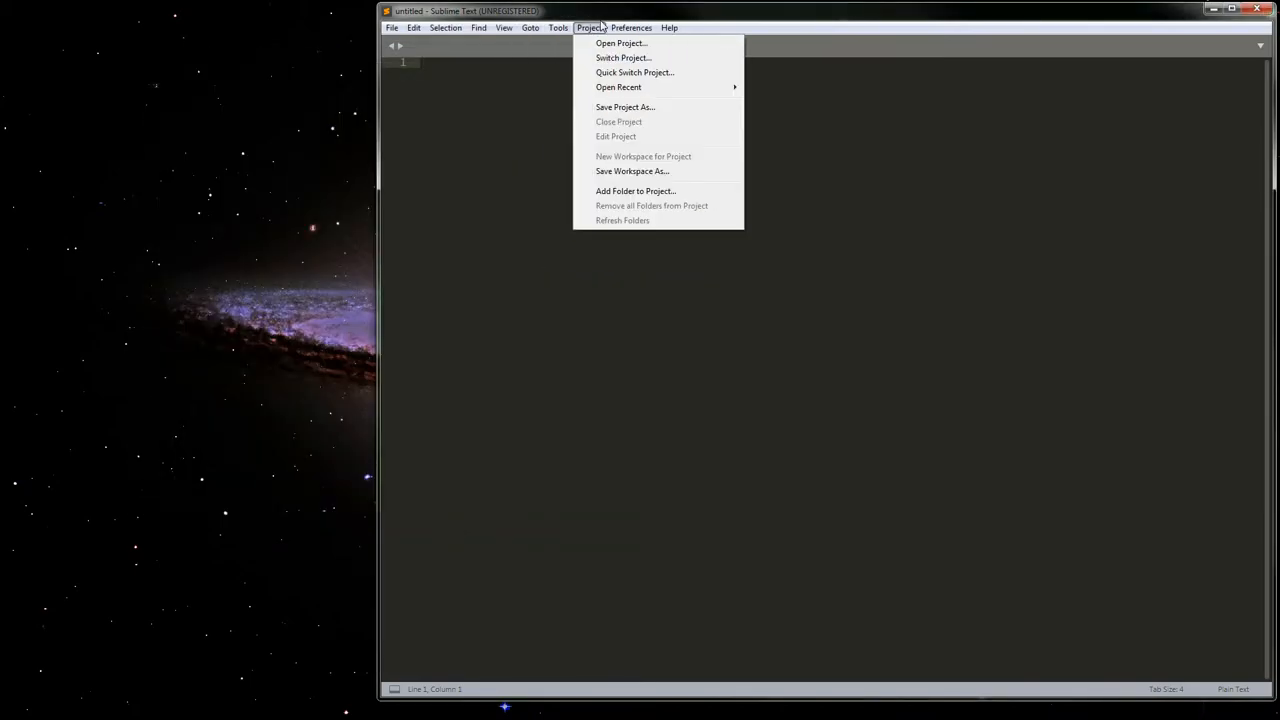
{"action": "left_click", "coordinate": [631, 27]}
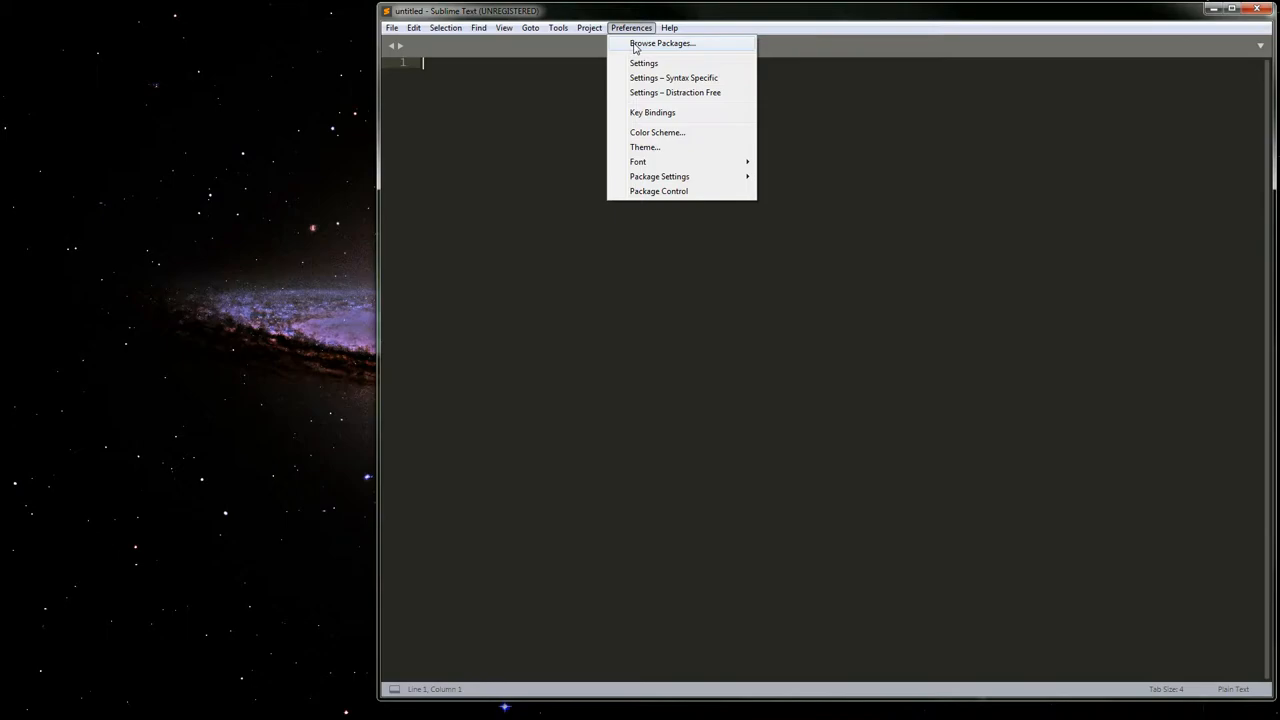
{"action": "mouse_move", "coordinate": [619, 110]}
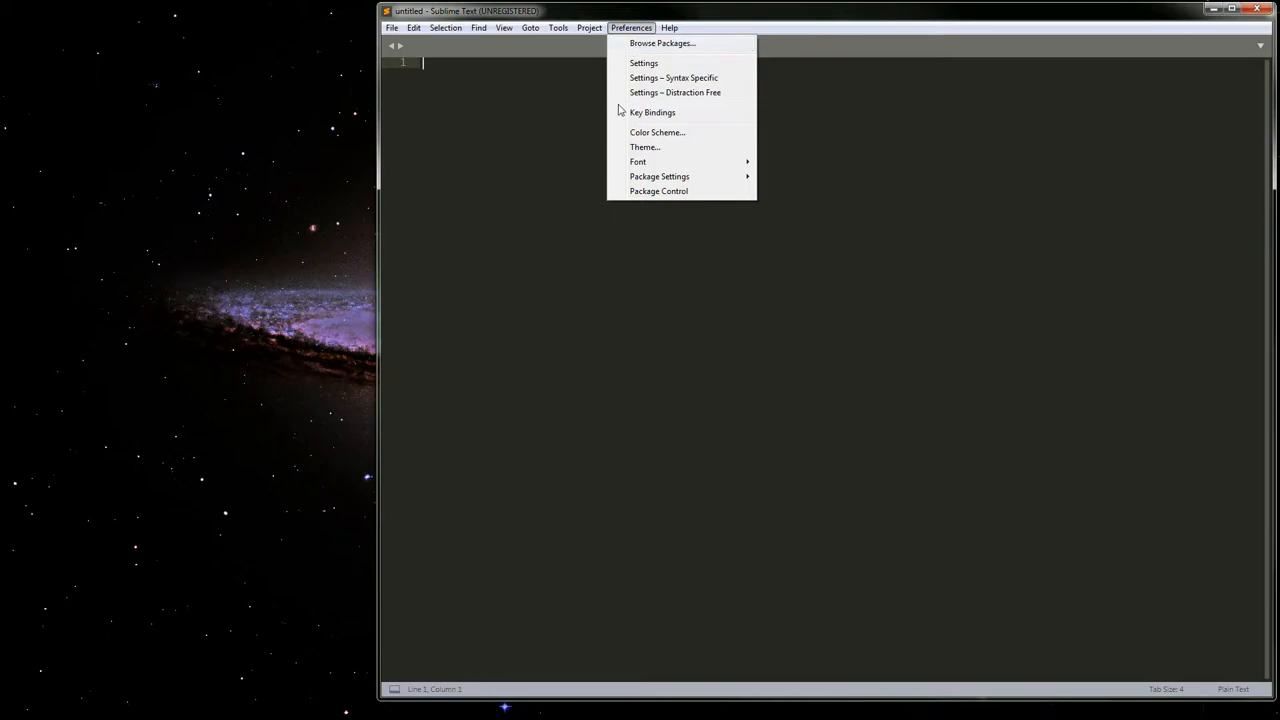
{"action": "left_click", "coordinate": [504, 27]}
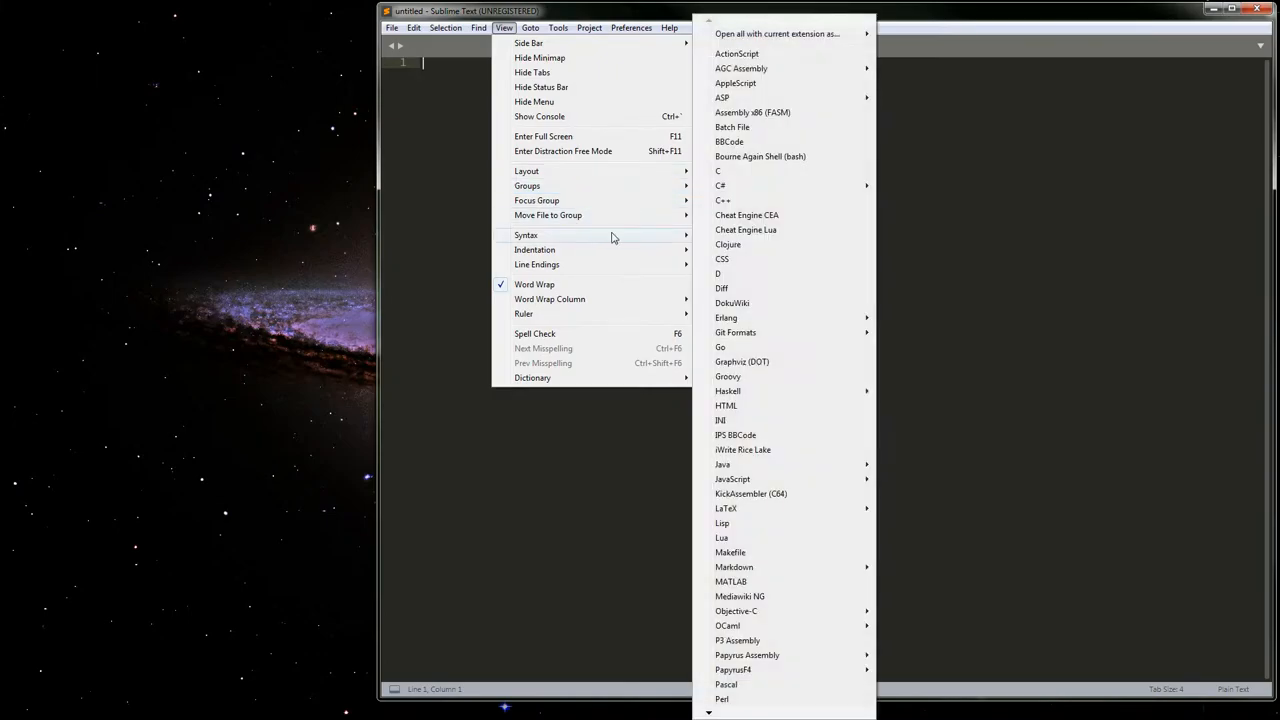
- Set syntax to Cheat Engine Lua and test the 'for' loop snippet autocomplete
{"action": "left_click", "coordinate": [745, 229]}
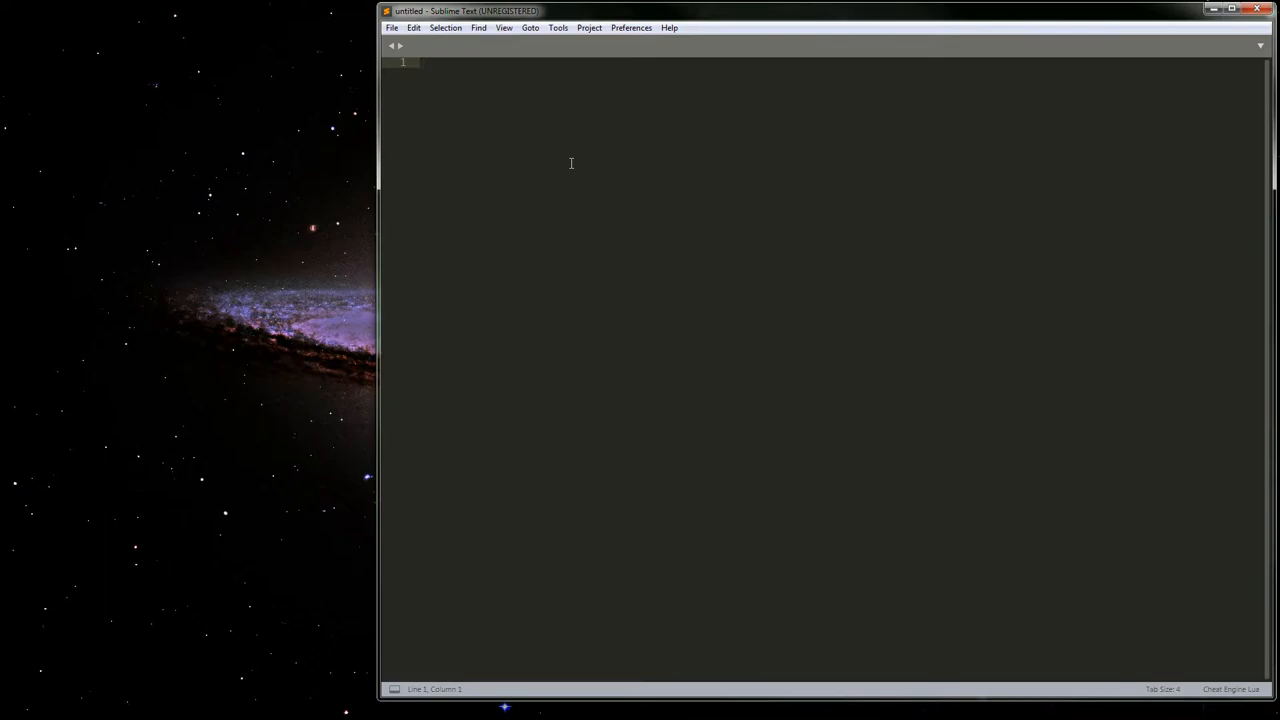
{"action": "type", "text": "for"}
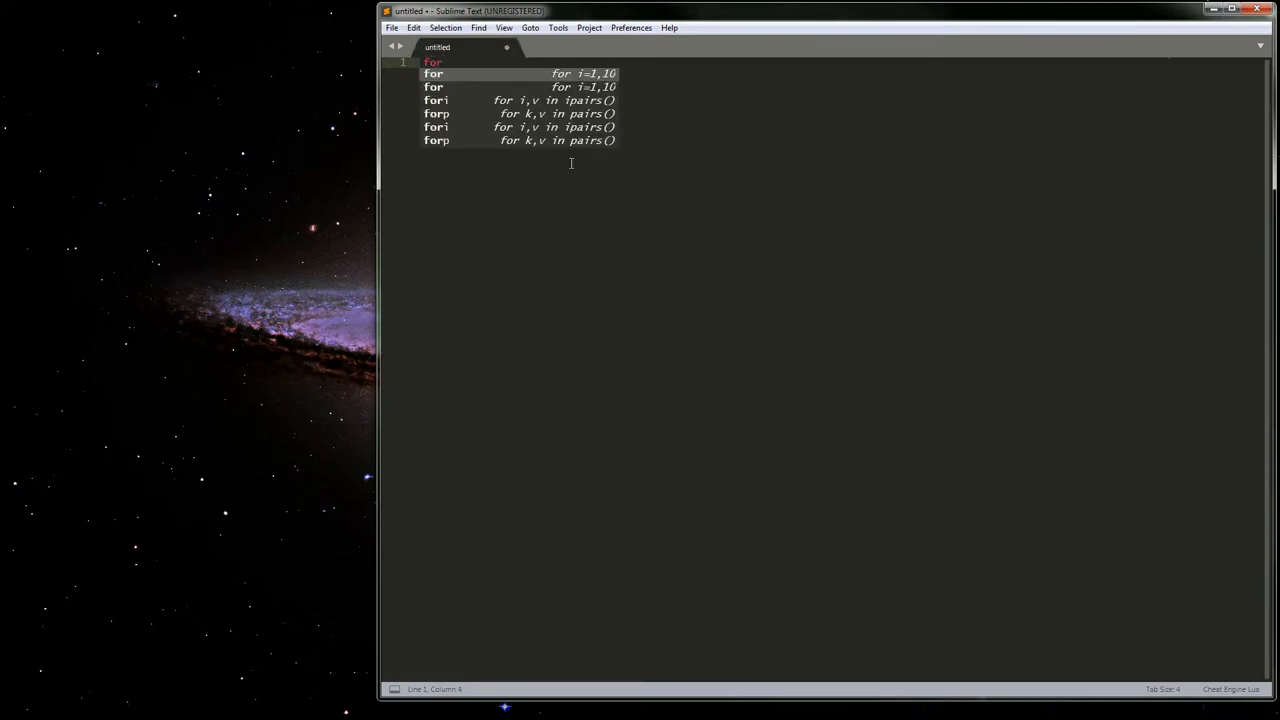
{"action": "key", "text": "BackSpace"}
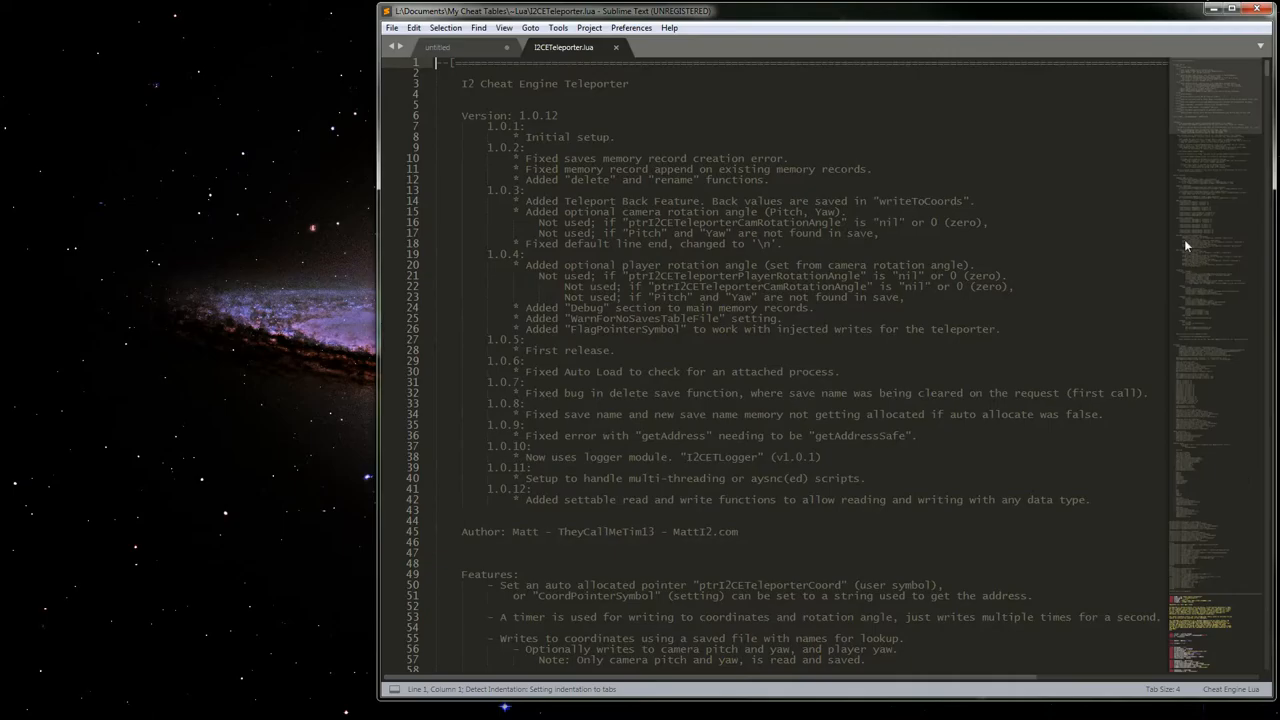
- Scroll through the I2CETeleporter.lua highlighting to the end, then close the file
{"action": "scroll", "scroll_direction": "down", "scroll_amount": 3}
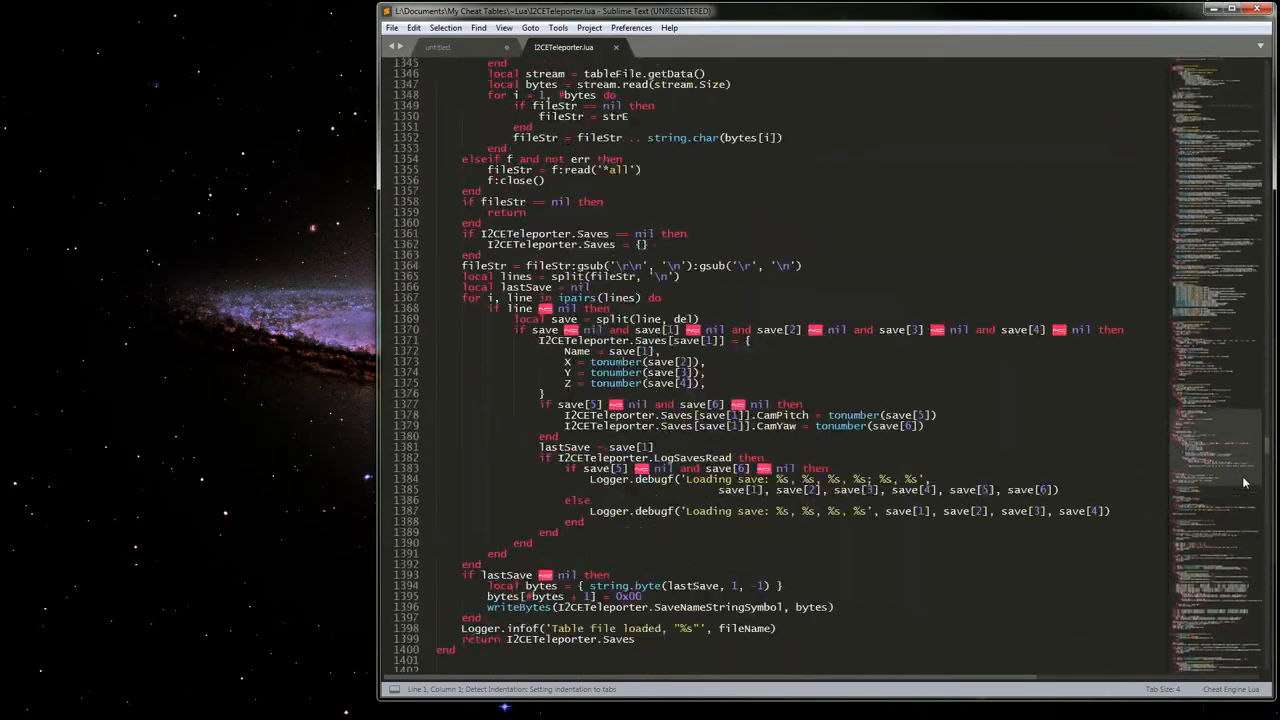
{"action": "scroll", "scroll_direction": "down", "scroll_amount": 3}
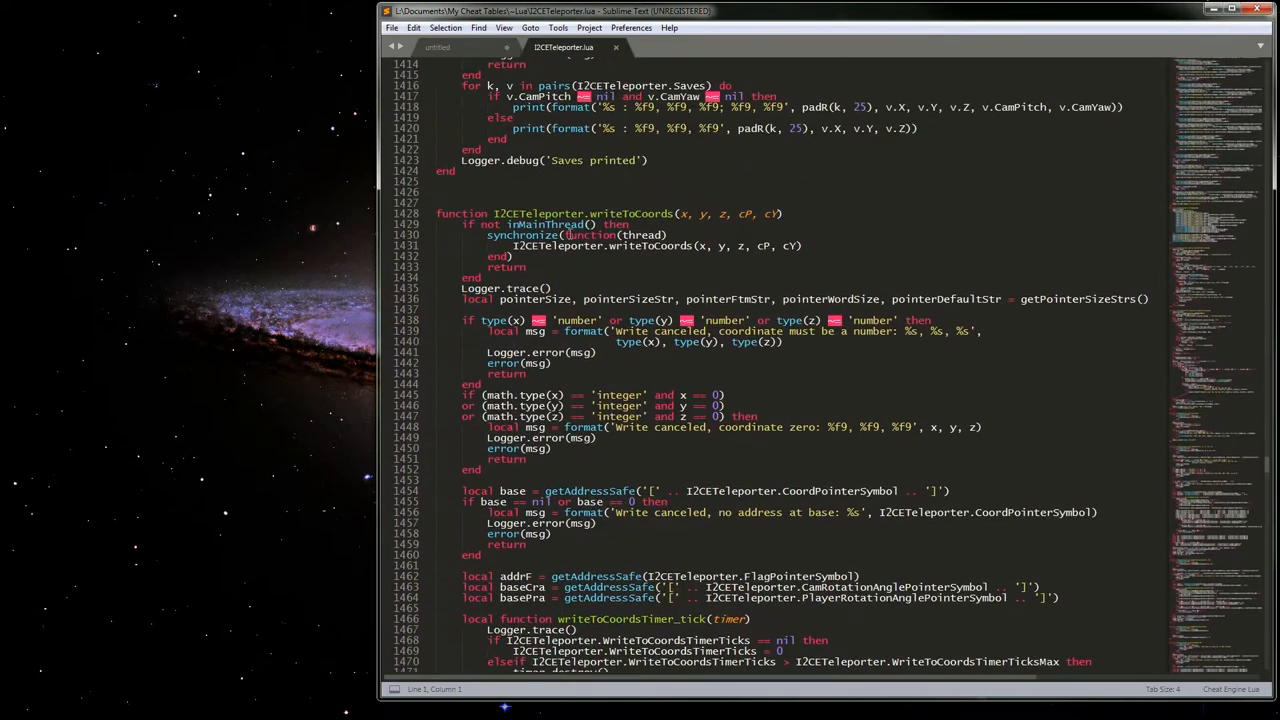
{"action": "scroll", "scroll_direction": "down", "scroll_amount": 3}
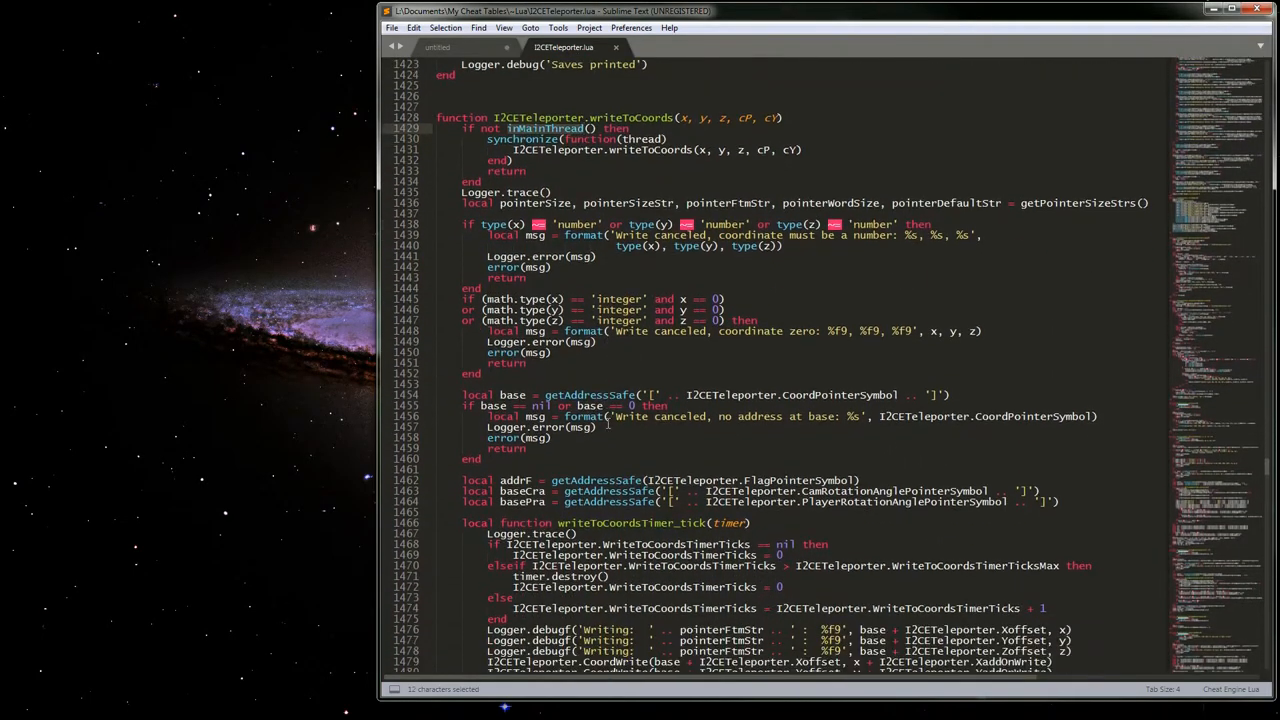
{"action": "scroll", "scroll_direction": "down", "scroll_amount": 3}
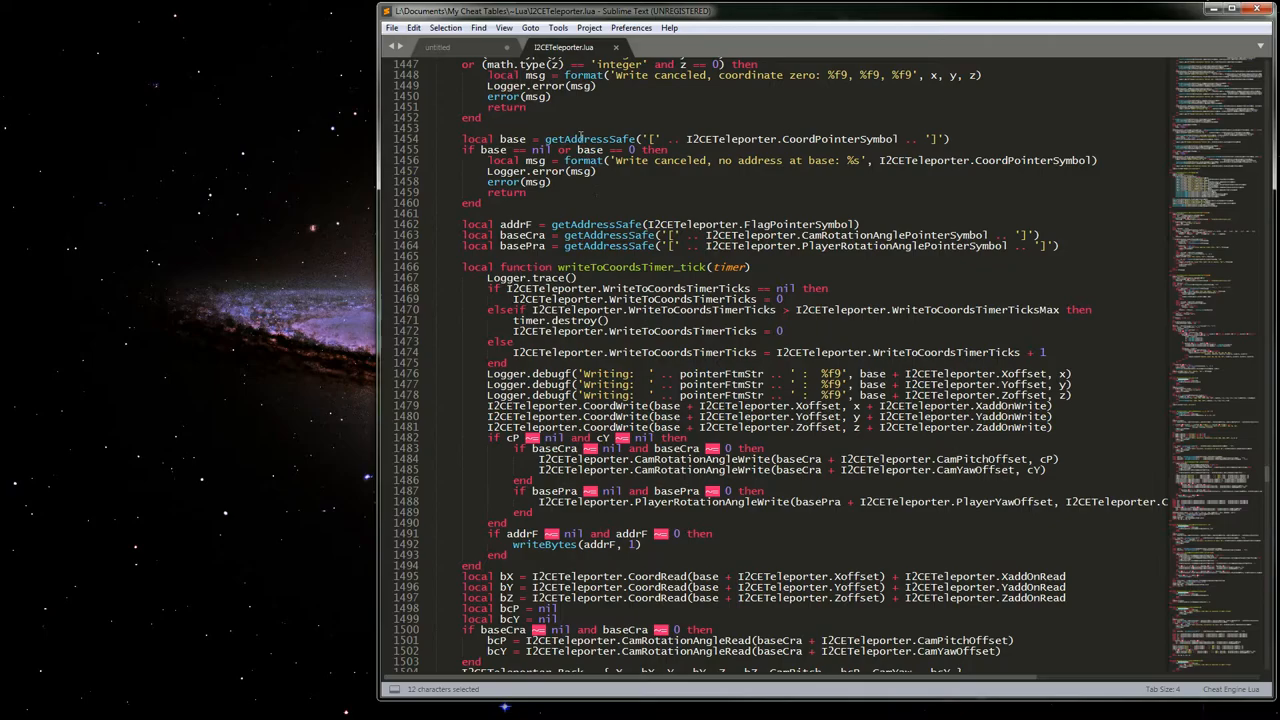
{"action": "scroll", "scroll_direction": "down", "scroll_amount": 3}
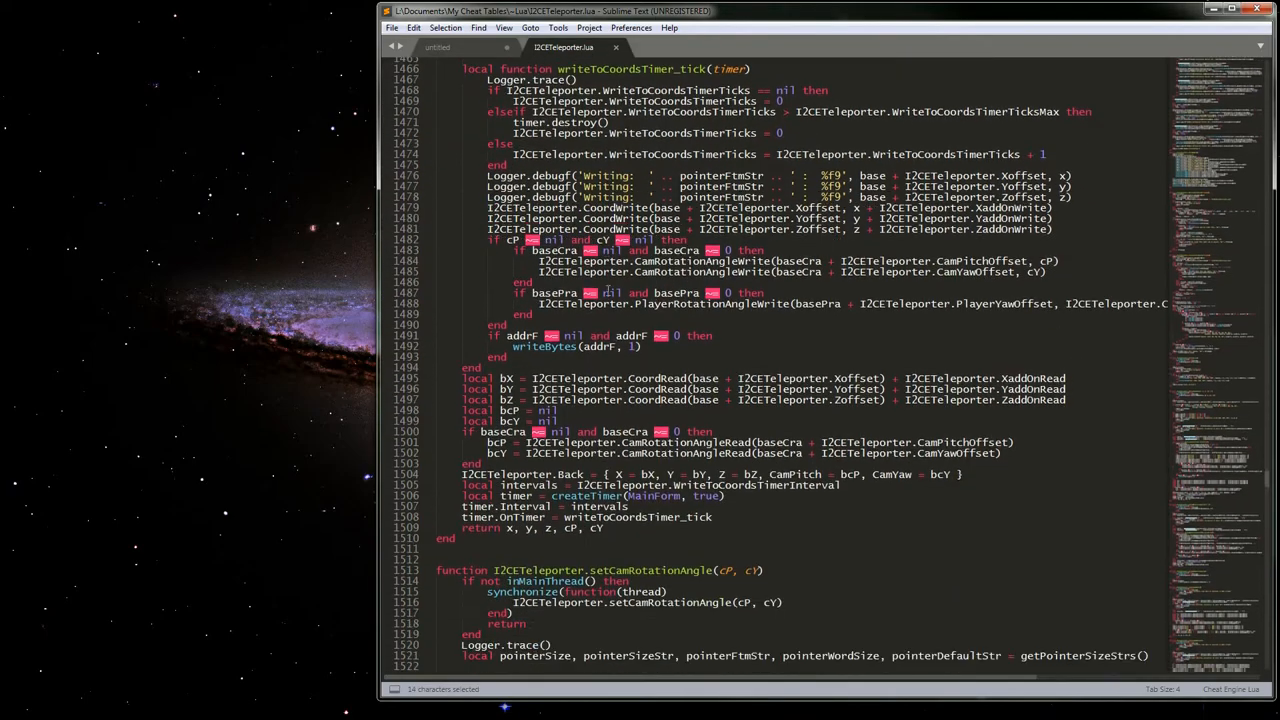
{"action": "scroll", "scroll_direction": "down", "scroll_amount": 3}
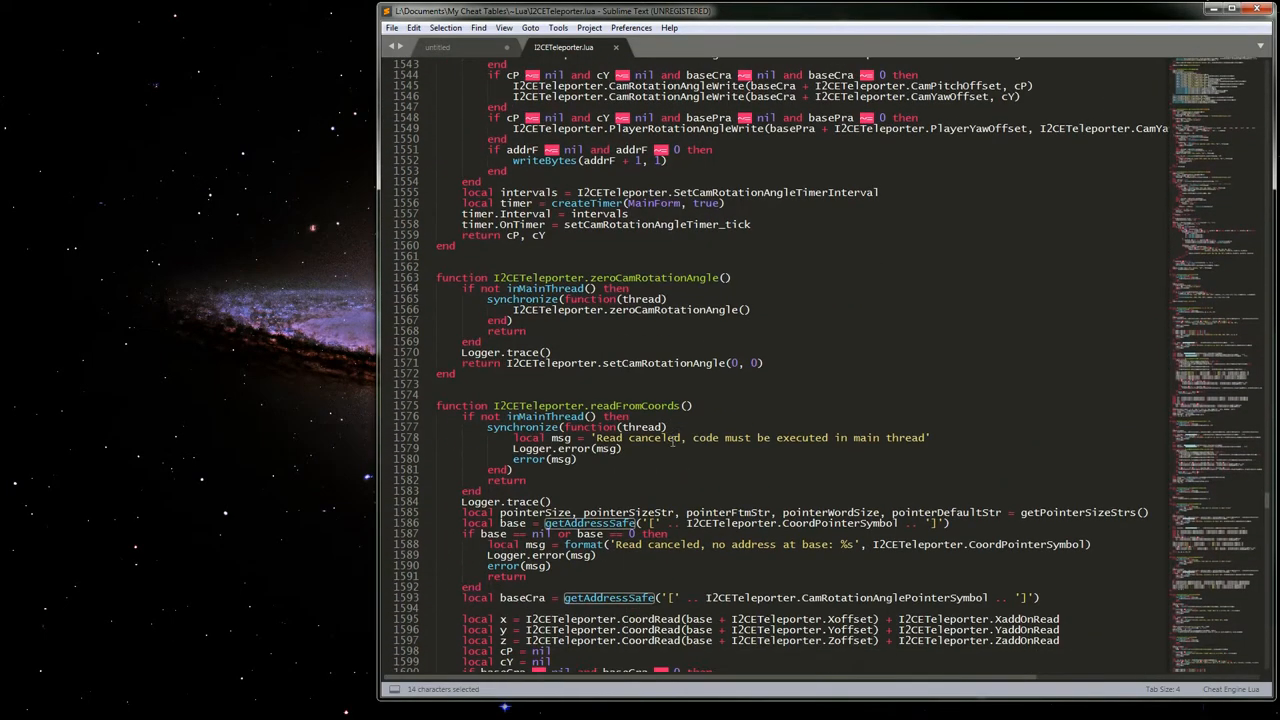
{"action": "scroll", "scroll_direction": "down", "scroll_amount": 3}
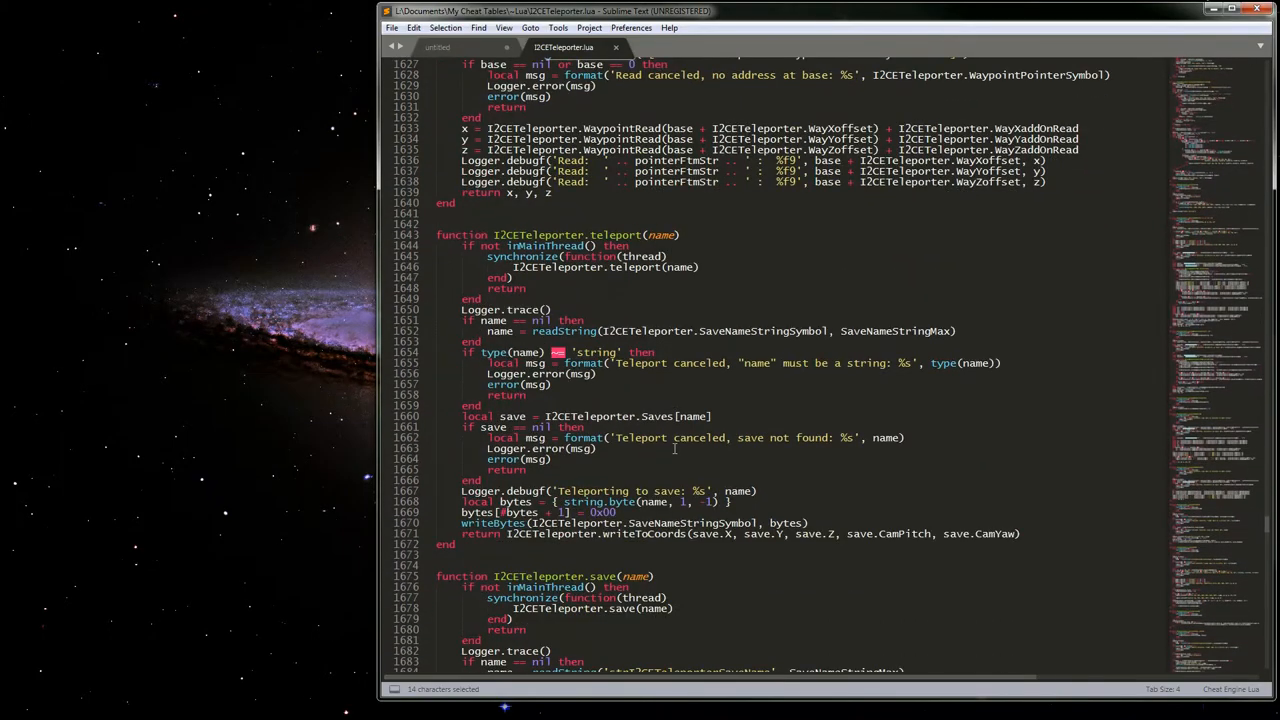
{"action": "scroll", "scroll_direction": "down", "scroll_amount": 3}
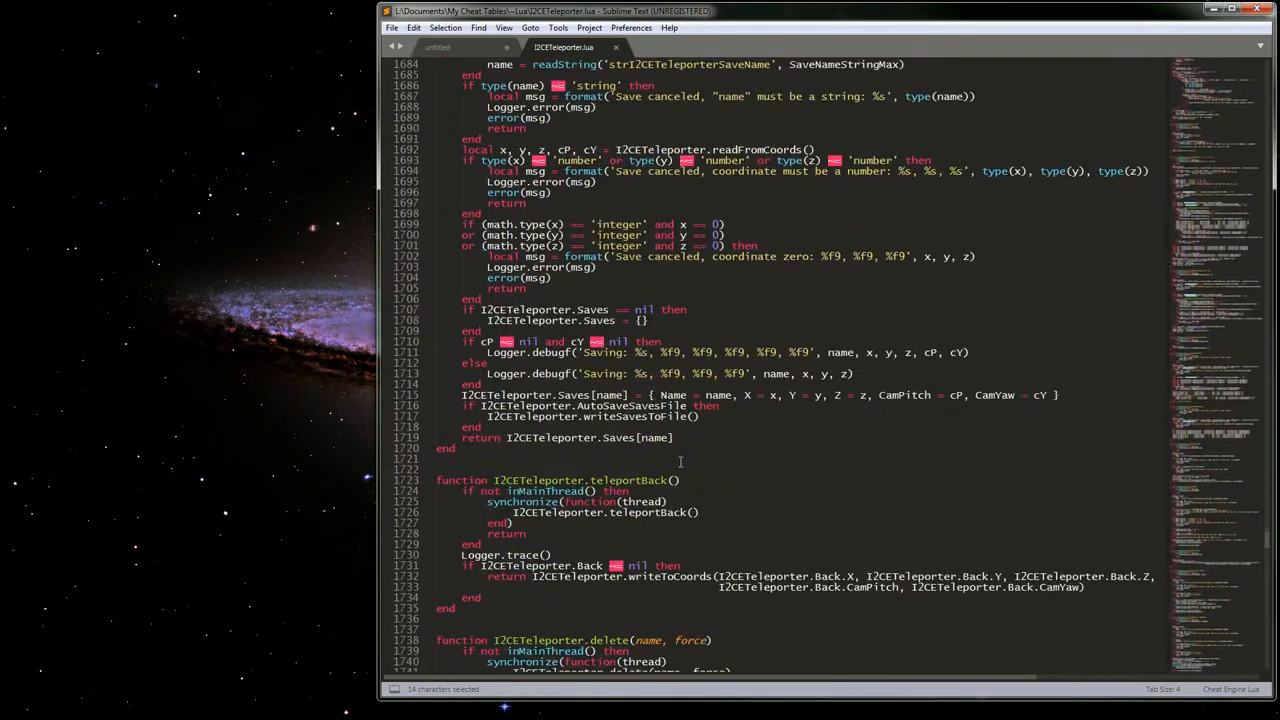
{"action": "scroll", "scroll_direction": "down", "scroll_amount": 3}
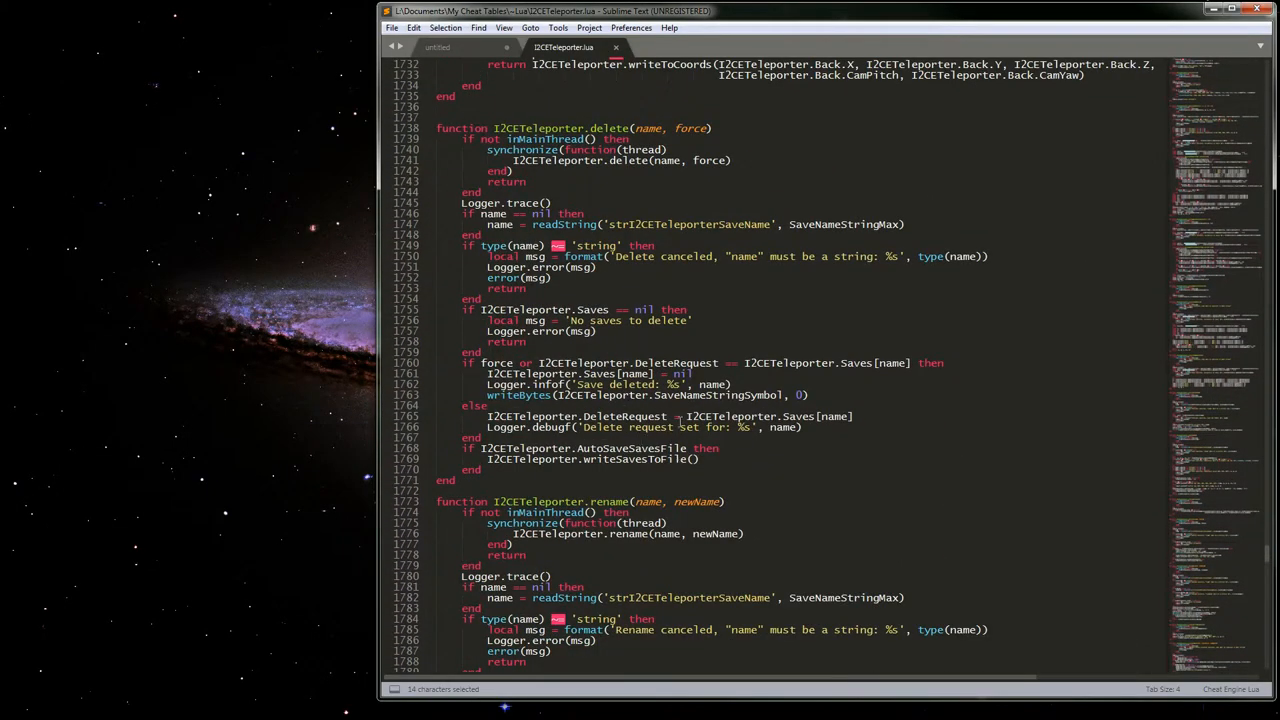
{"action": "scroll", "scroll_direction": "down", "scroll_amount": 3}
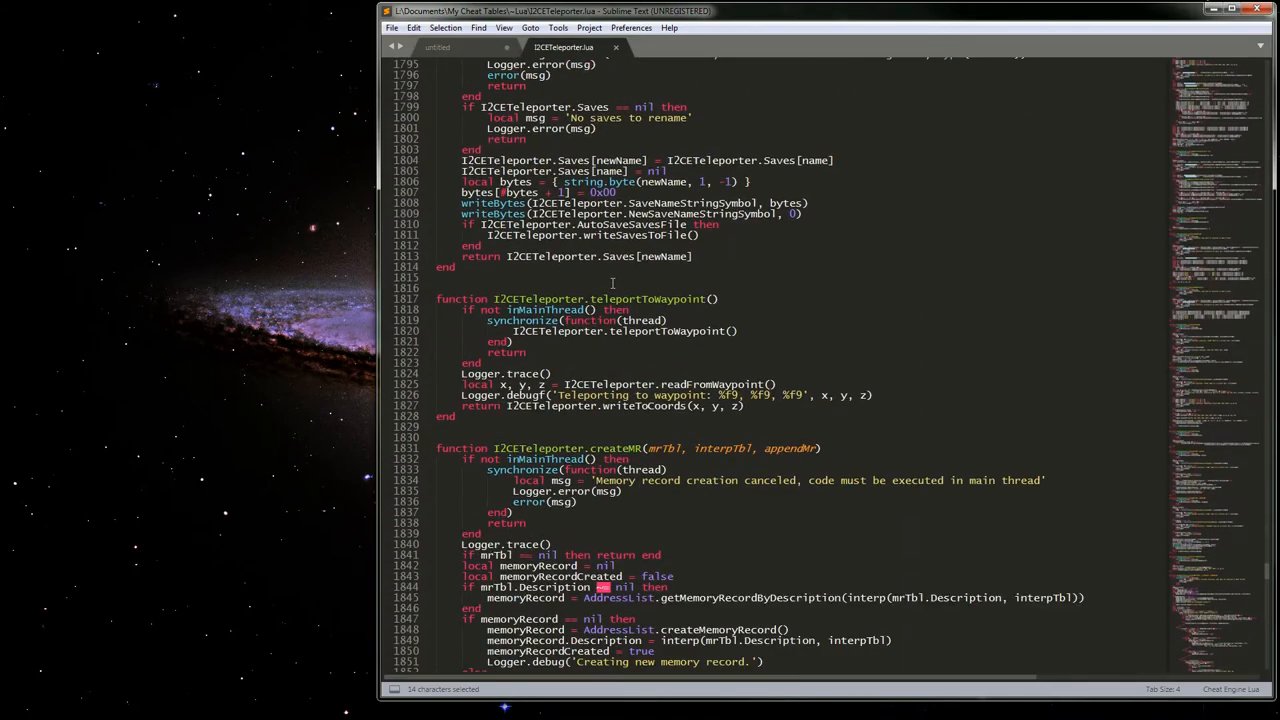
{"action": "scroll", "scroll_direction": "down", "scroll_amount": 3}
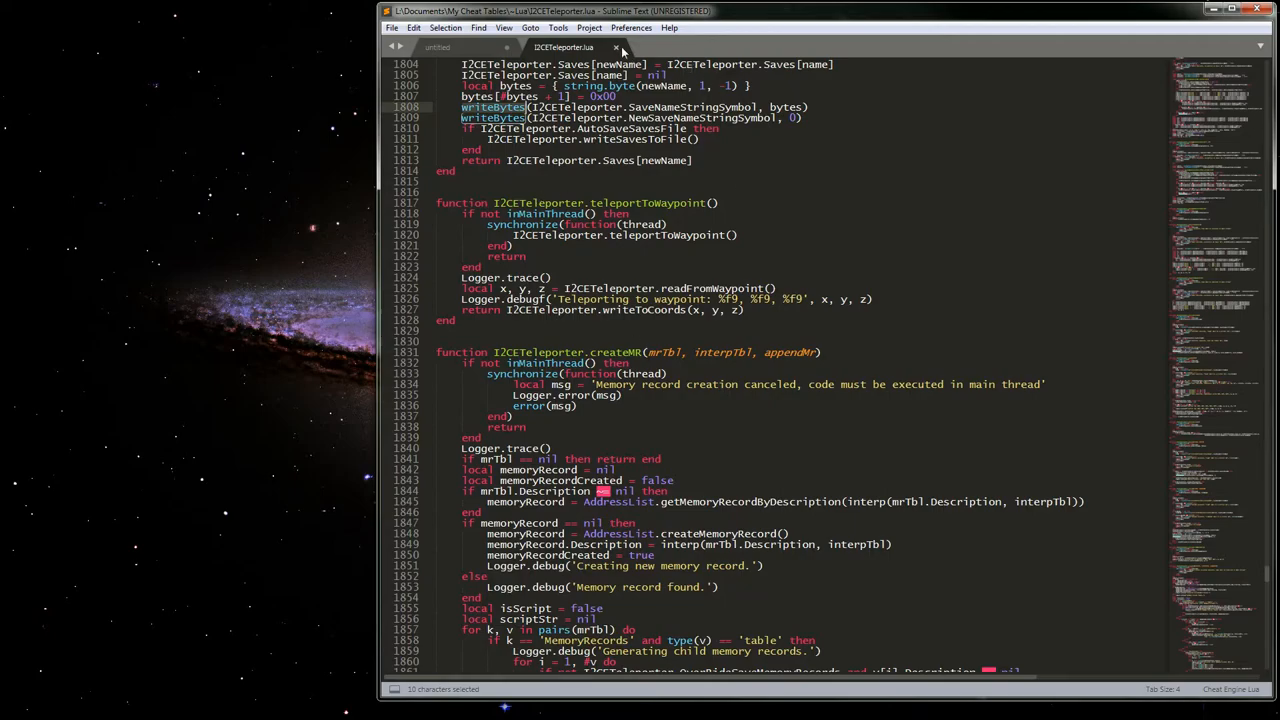
{"action": "left_click", "coordinate": [602, 47]}
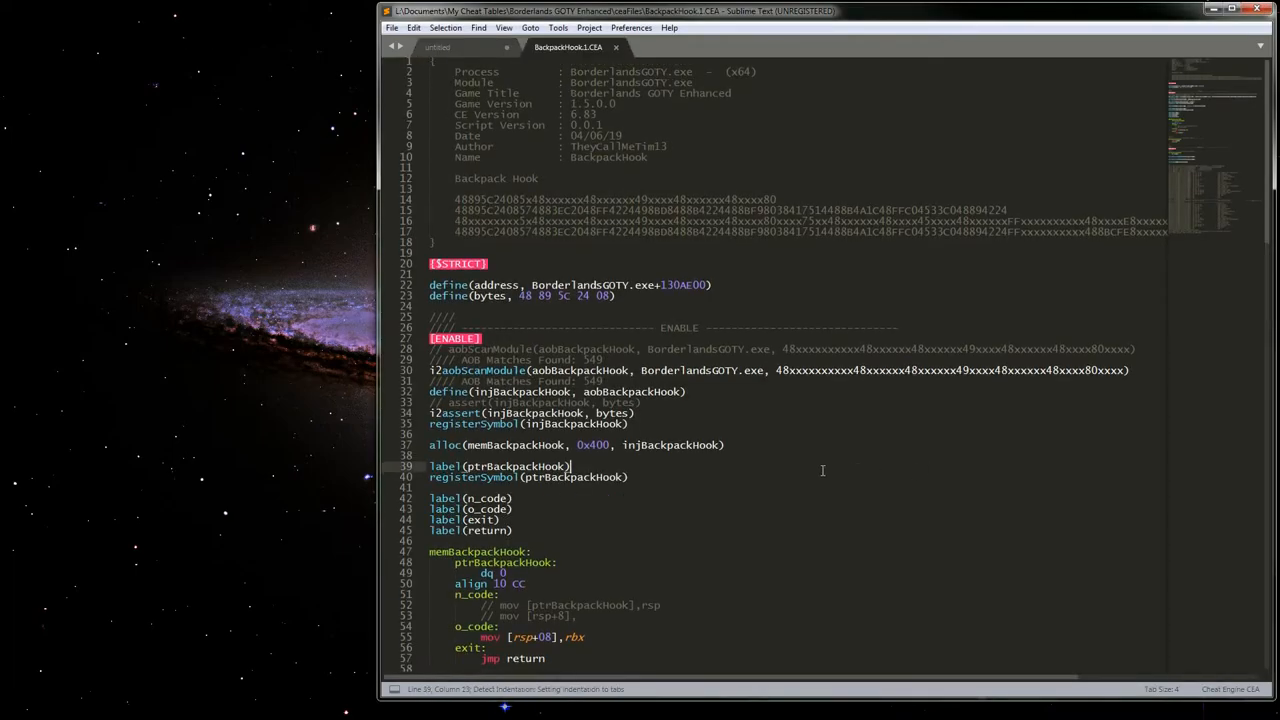
- Scroll through the BackpackHook.1.CEA script, then close its tab
{"action": "scroll", "scroll_direction": "down", "scroll_amount": 3}
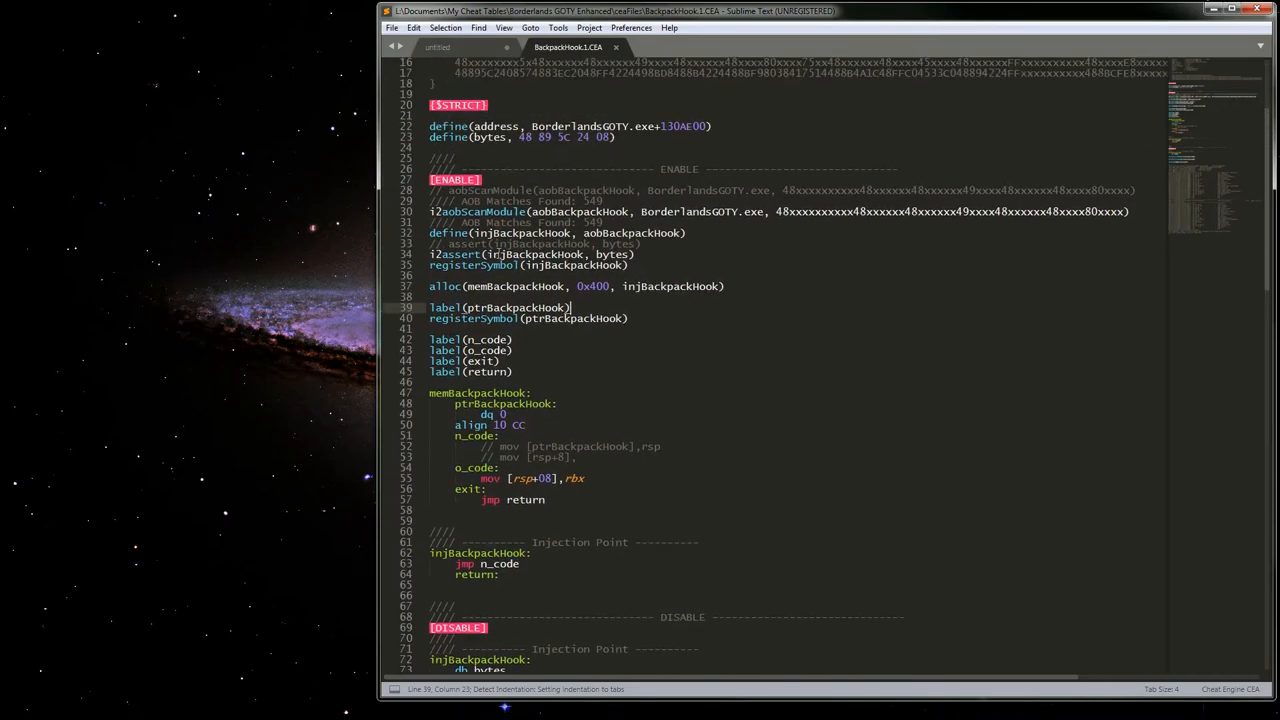
{"action": "scroll", "scroll_direction": "down", "scroll_amount": 3}
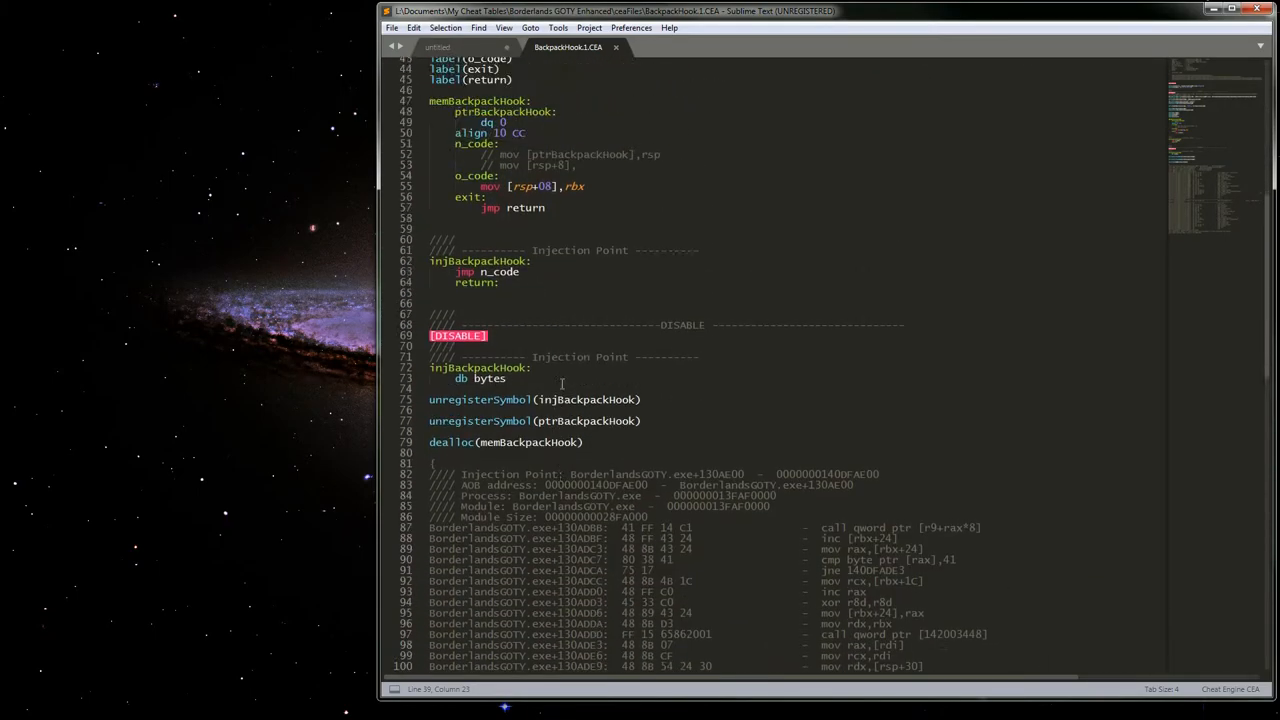
{"action": "left_click", "coordinate": [616, 47]}
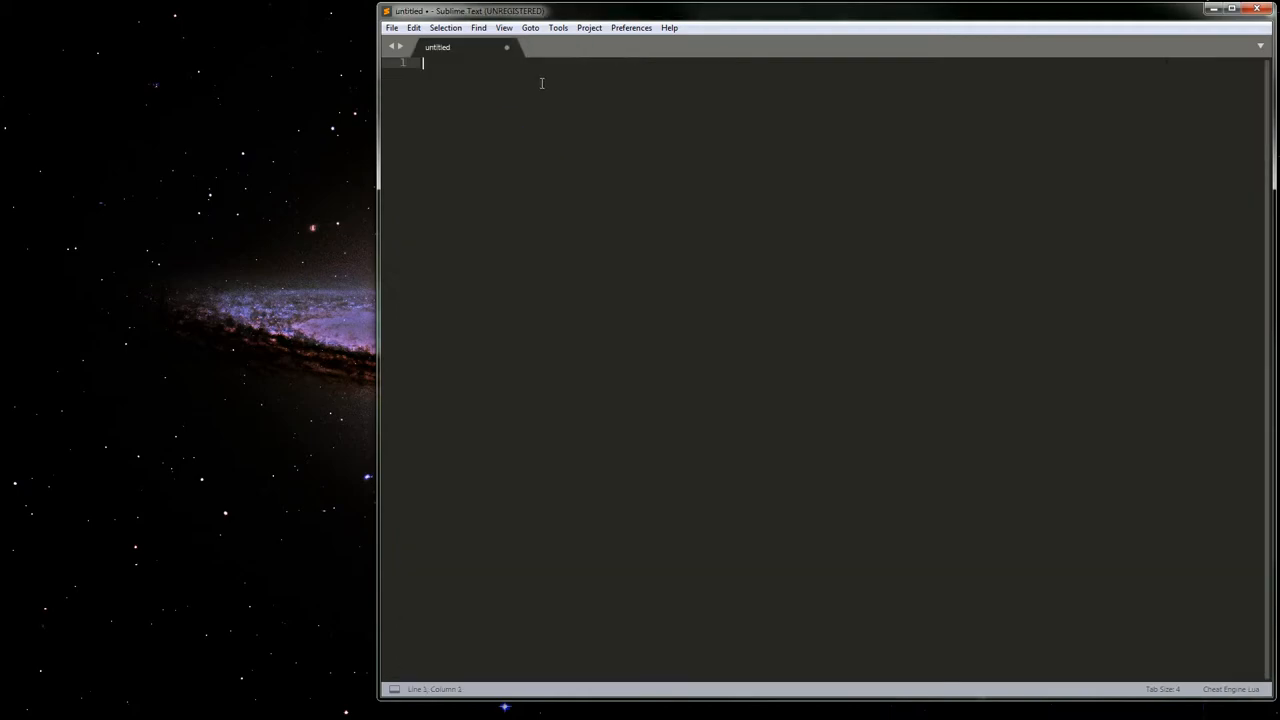
- Switch the untitled document's syntax to Cheat Engine CEA from the View menu
{"action": "left_click", "coordinate": [504, 27]}
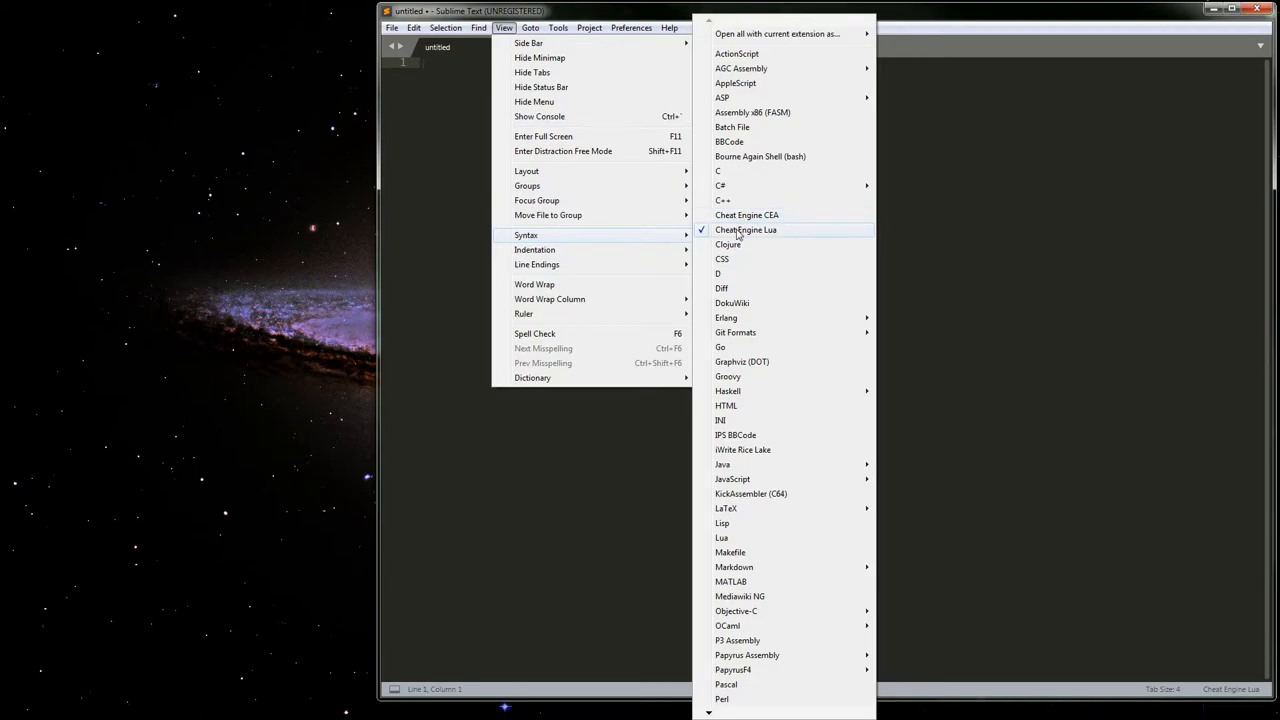
{"action": "left_click", "coordinate": [746, 214]}
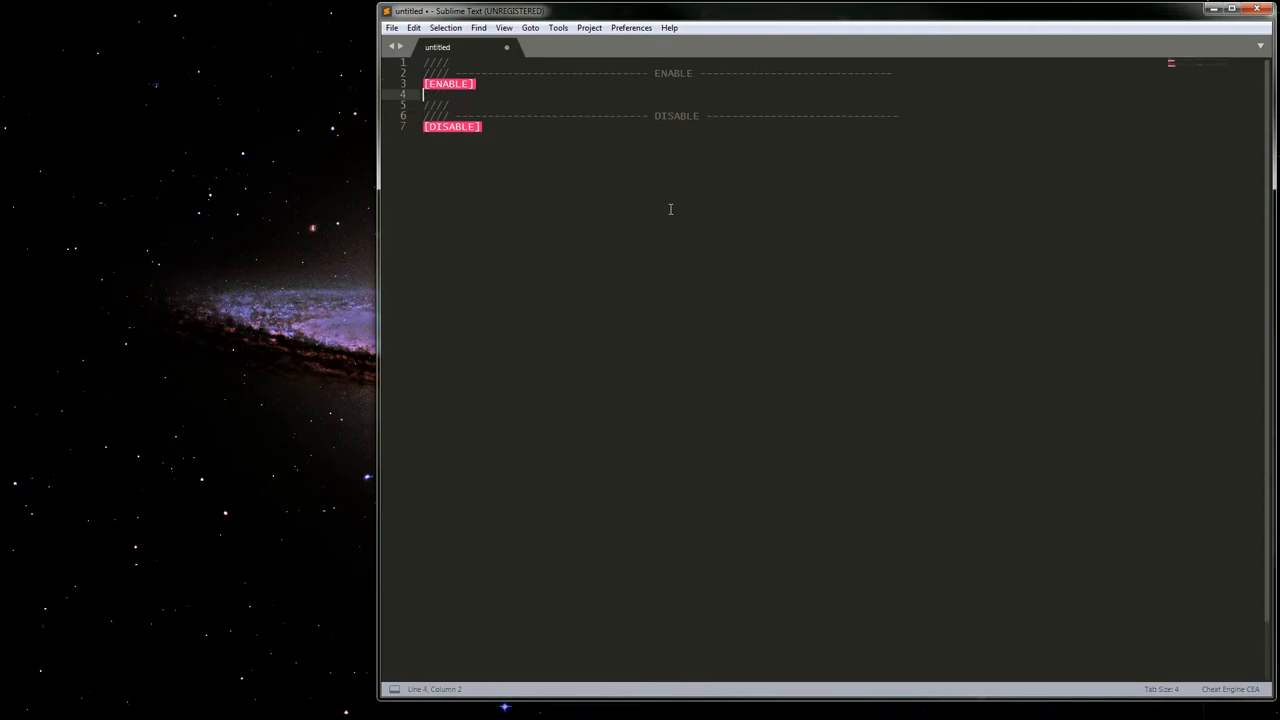
- Type {$lua} and {$asm} lines under [ENABLE], add a new line, and begin typing 'reg'
{"action": "type", "text": "[$lua]"}
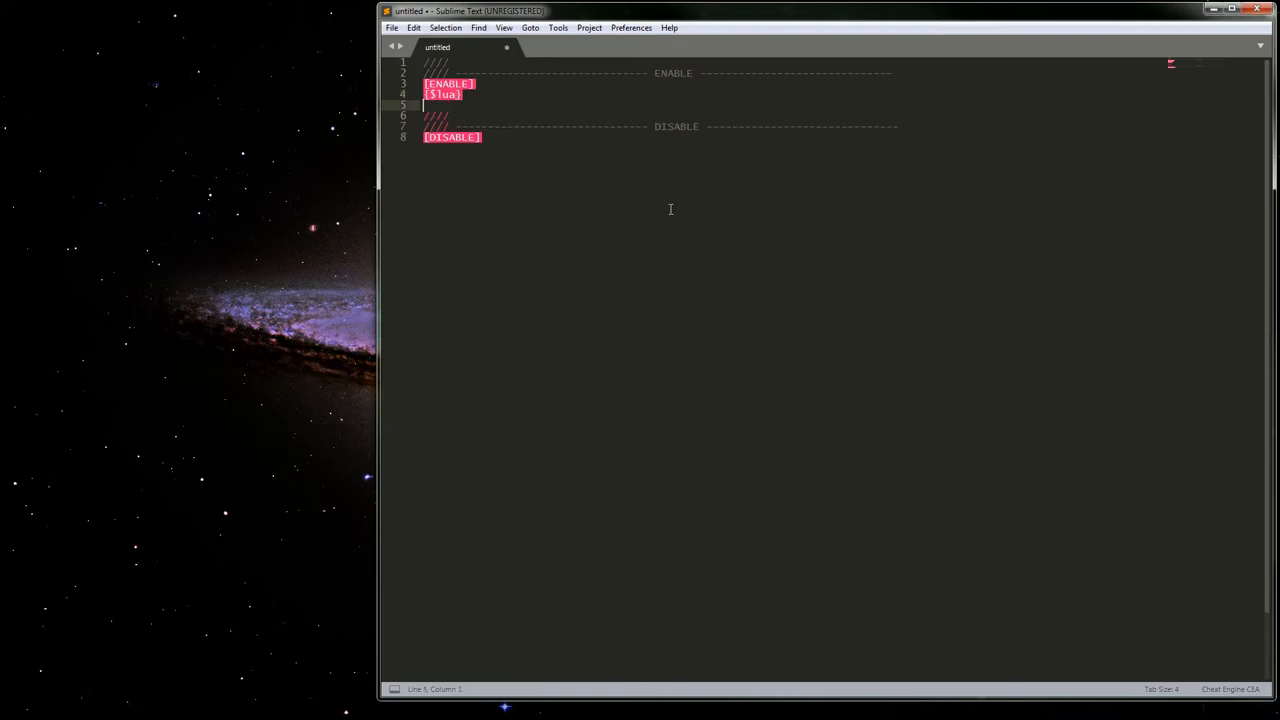
{"action": "type", "text": "for"}
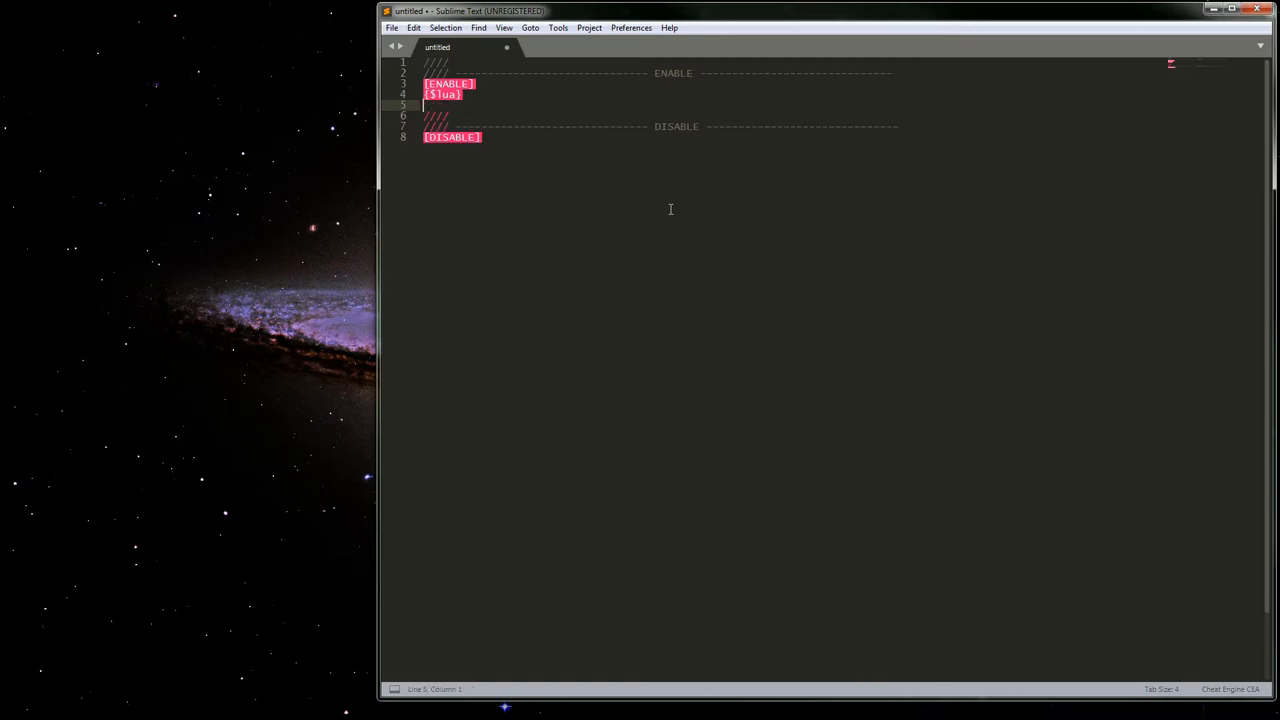
{"action": "type", "text": "{}"}
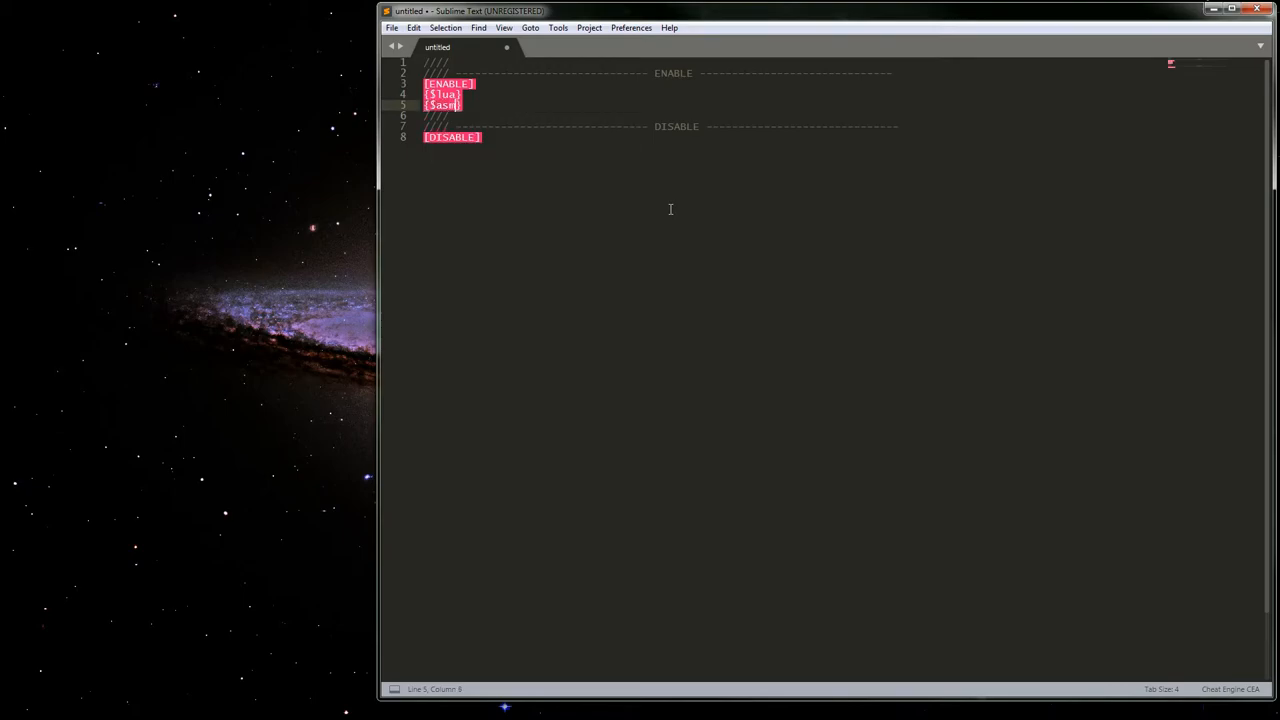
{"action": "key", "text": "Return"}
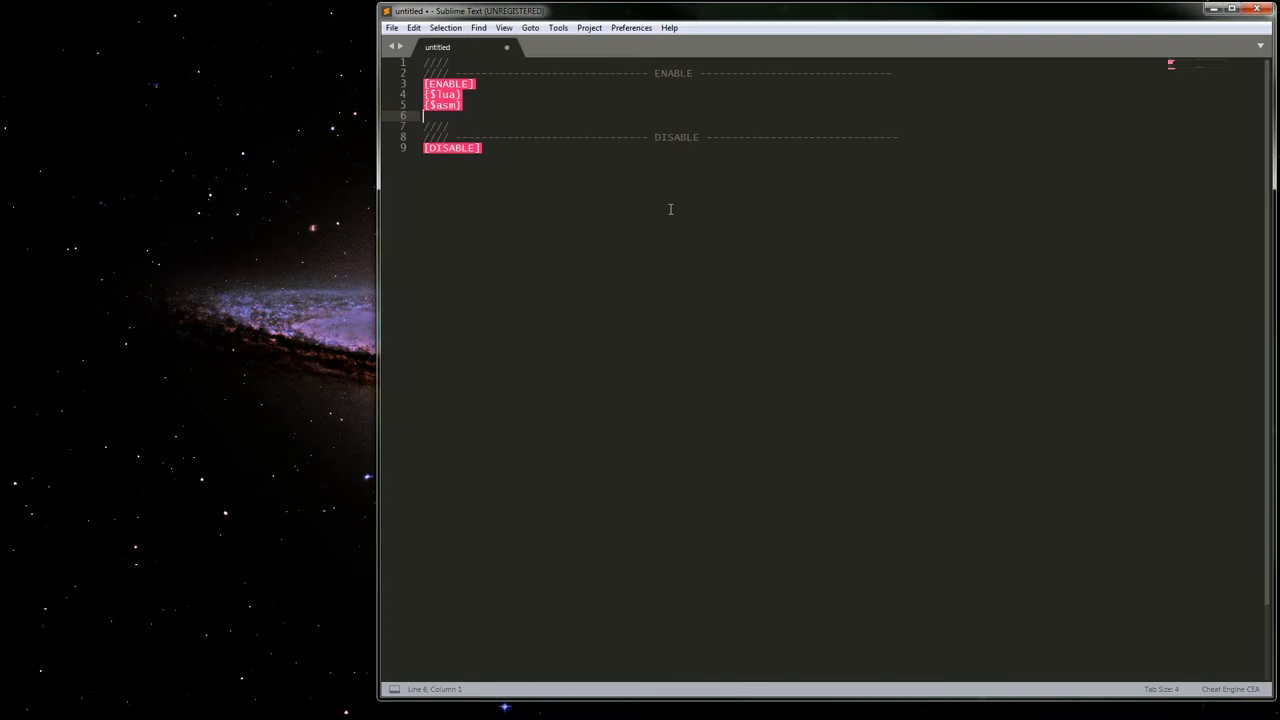
{"action": "type", "text": "en"}
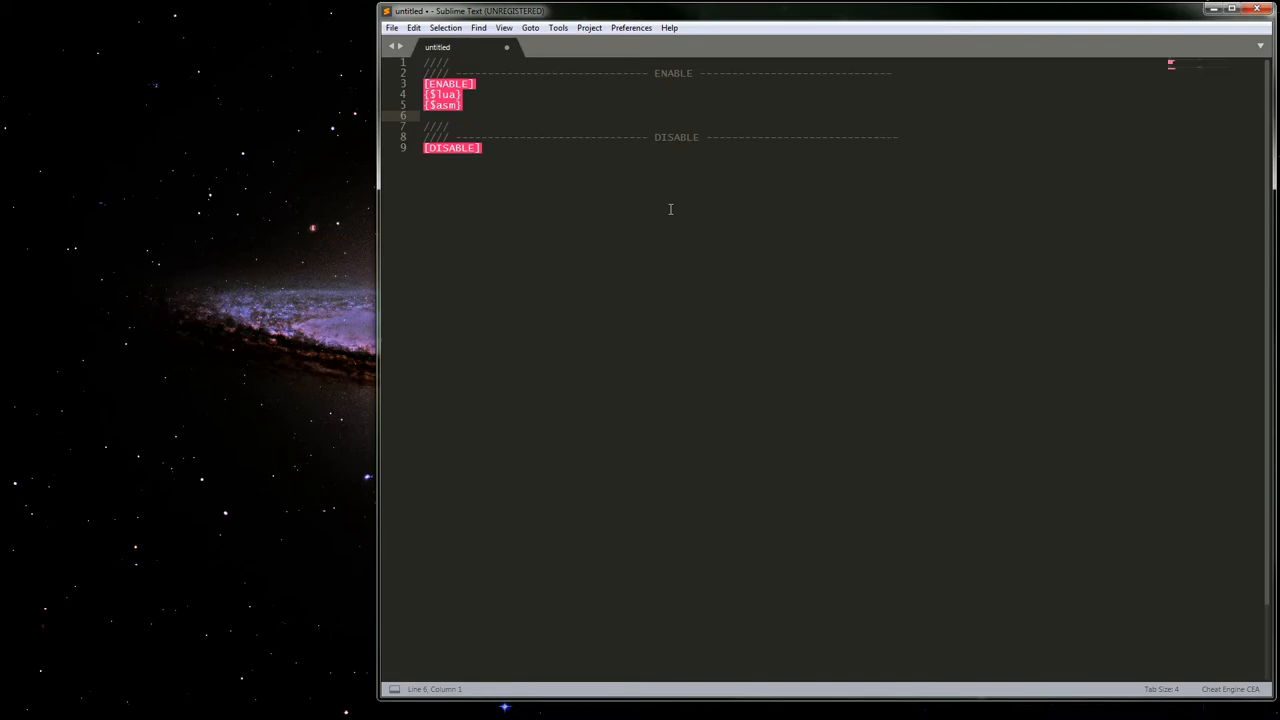
{"action": "type", "text": "reg"}
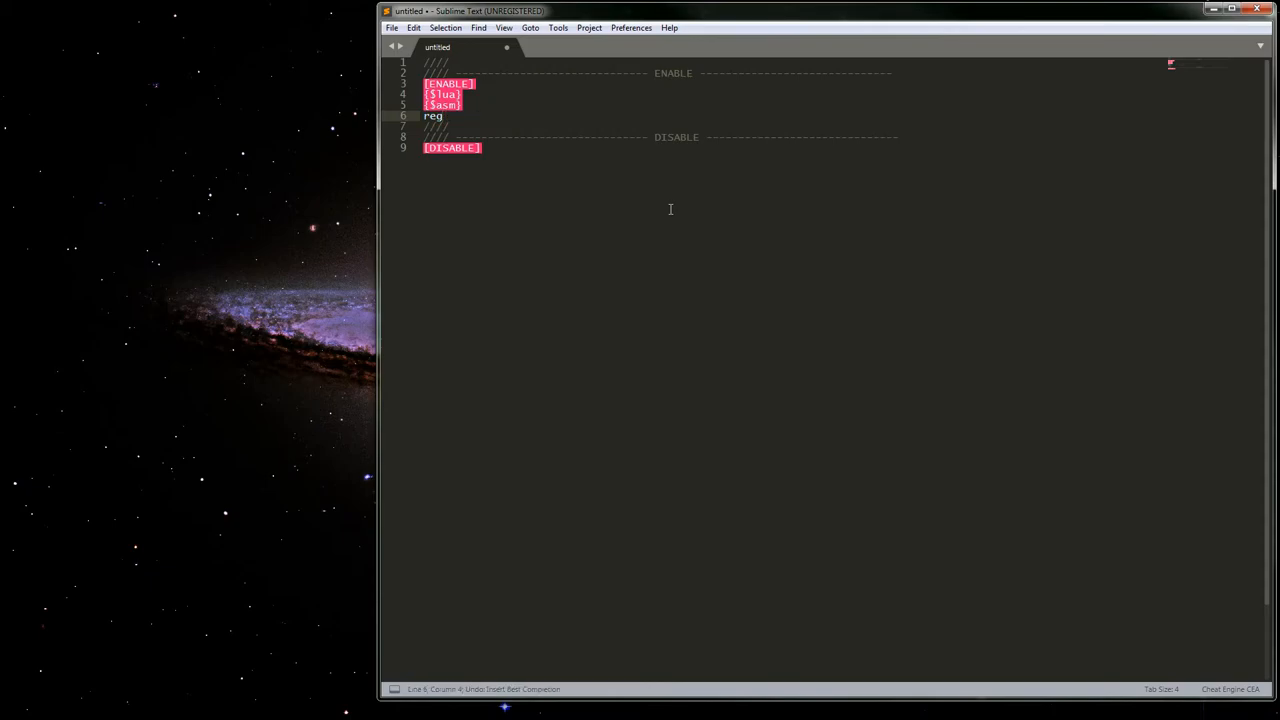
- Try trigger words like 'reg', 'u' and 'all', then expand 'aob' into aobScanModule(name, module, aob)
{"action": "type", "text": "reg"}
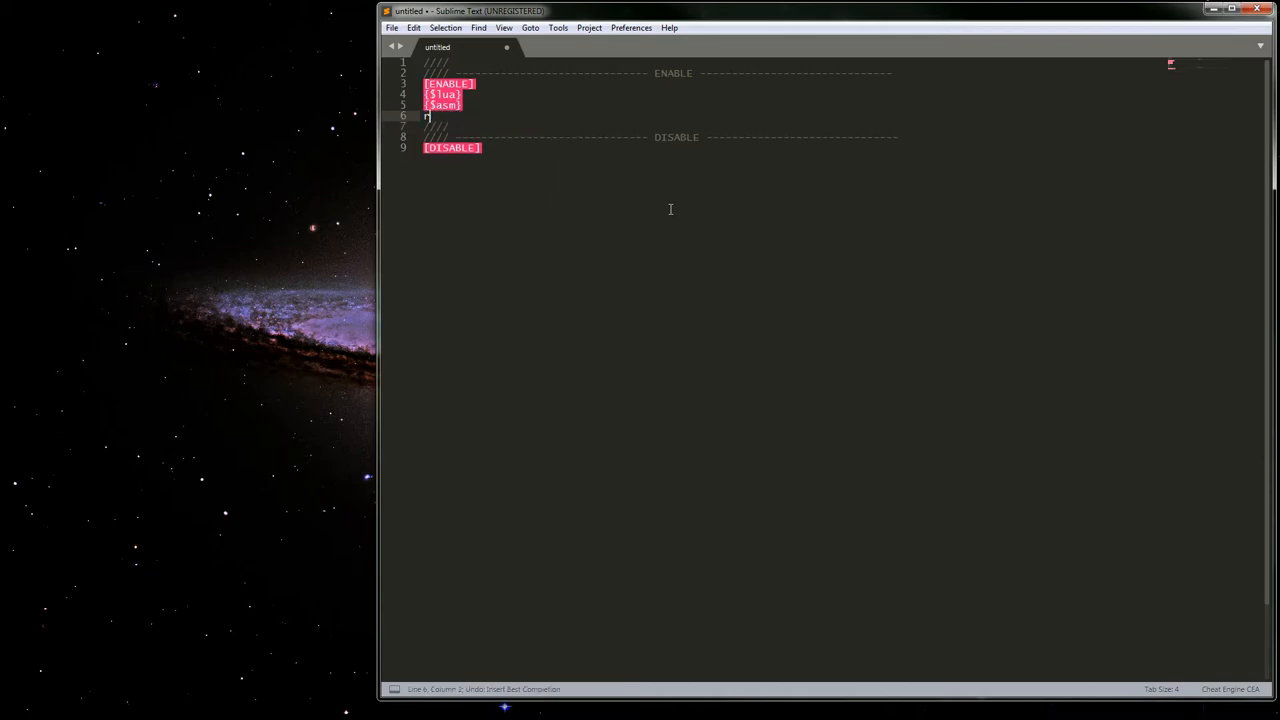
{"action": "type", "text": "un=="}
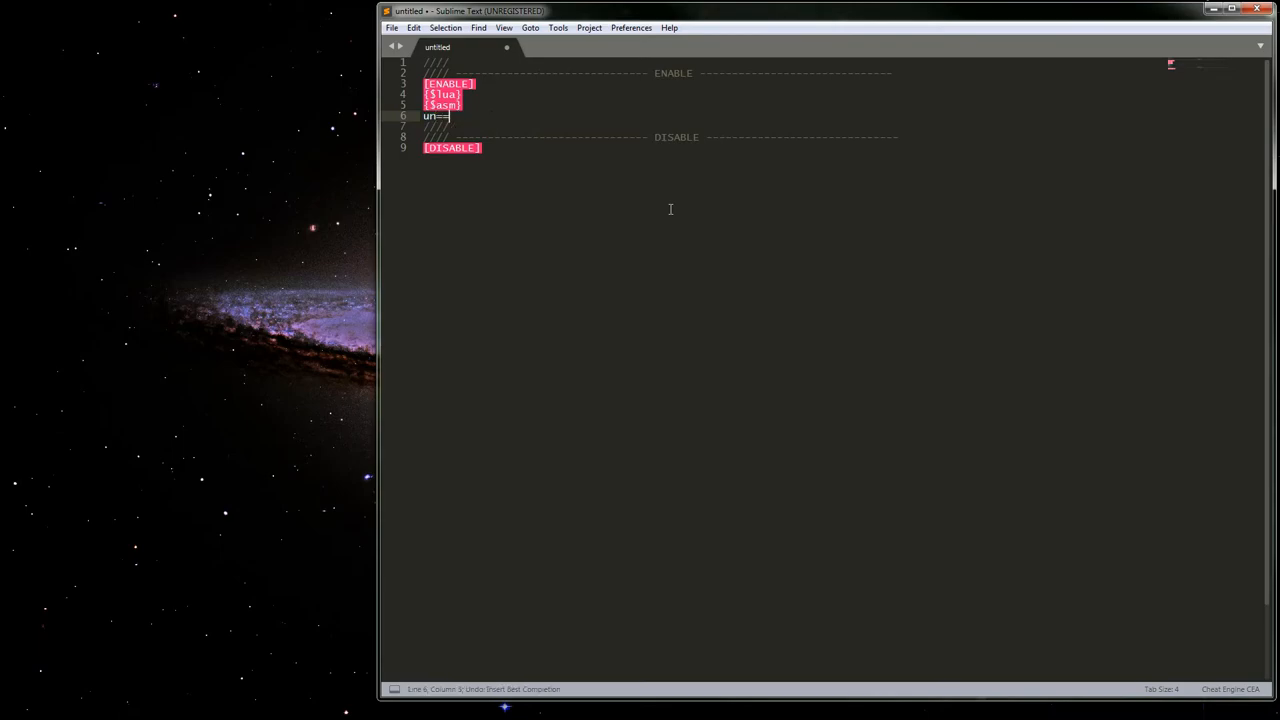
{"action": "type", "text": "all"}
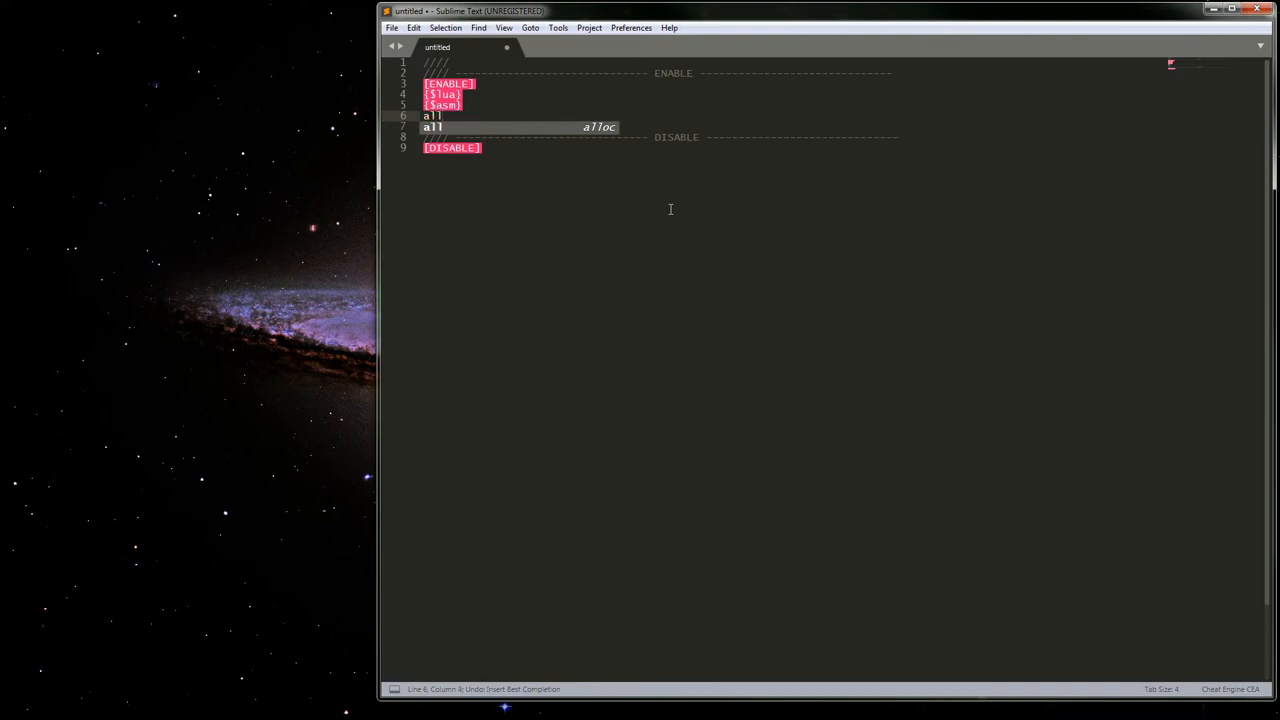
{"action": "double_click", "coordinate": [430, 115]}
{"action": "type", "text": "d"}
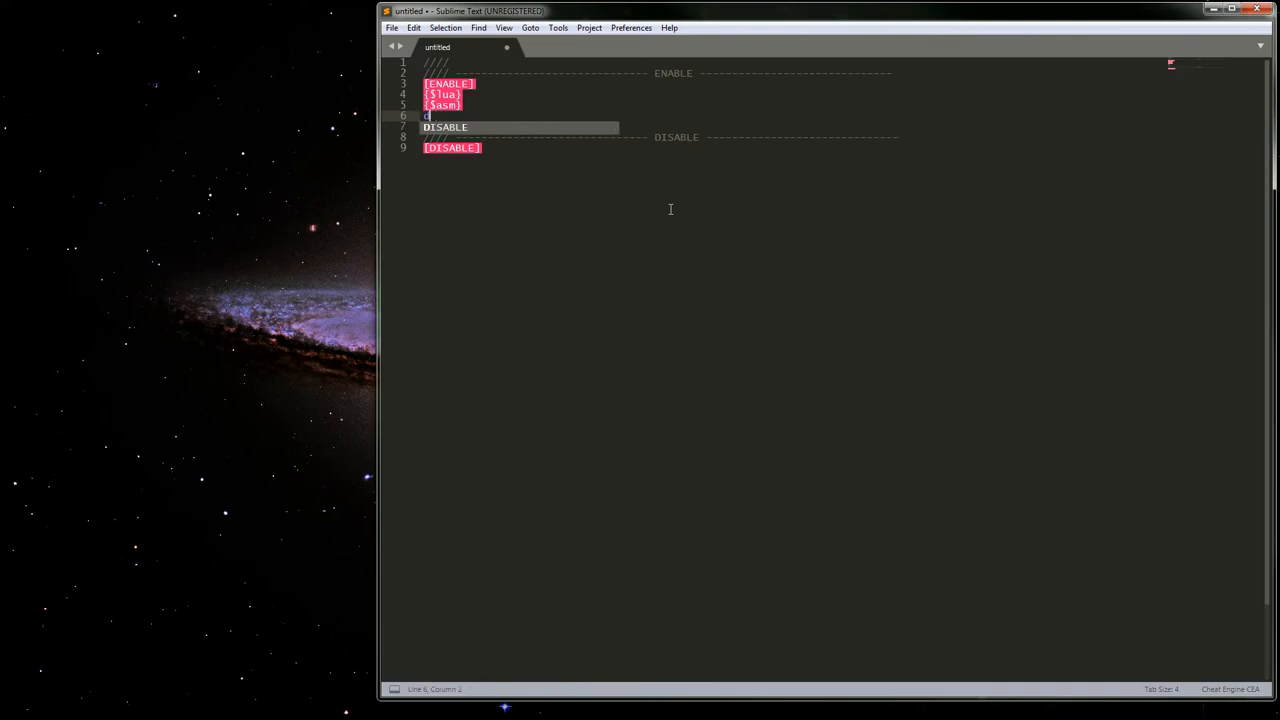
{"action": "type", "text": "ea"}
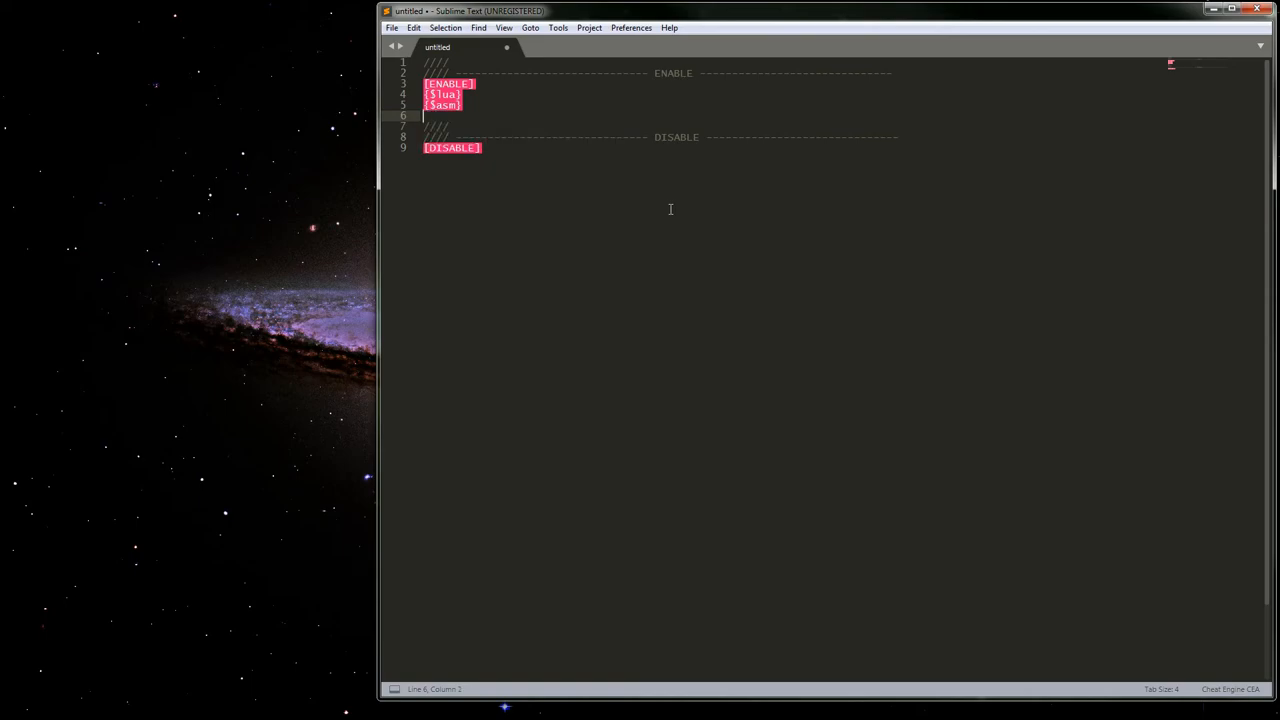
{"action": "type", "text": "aobScanModule(name, module, aob"}
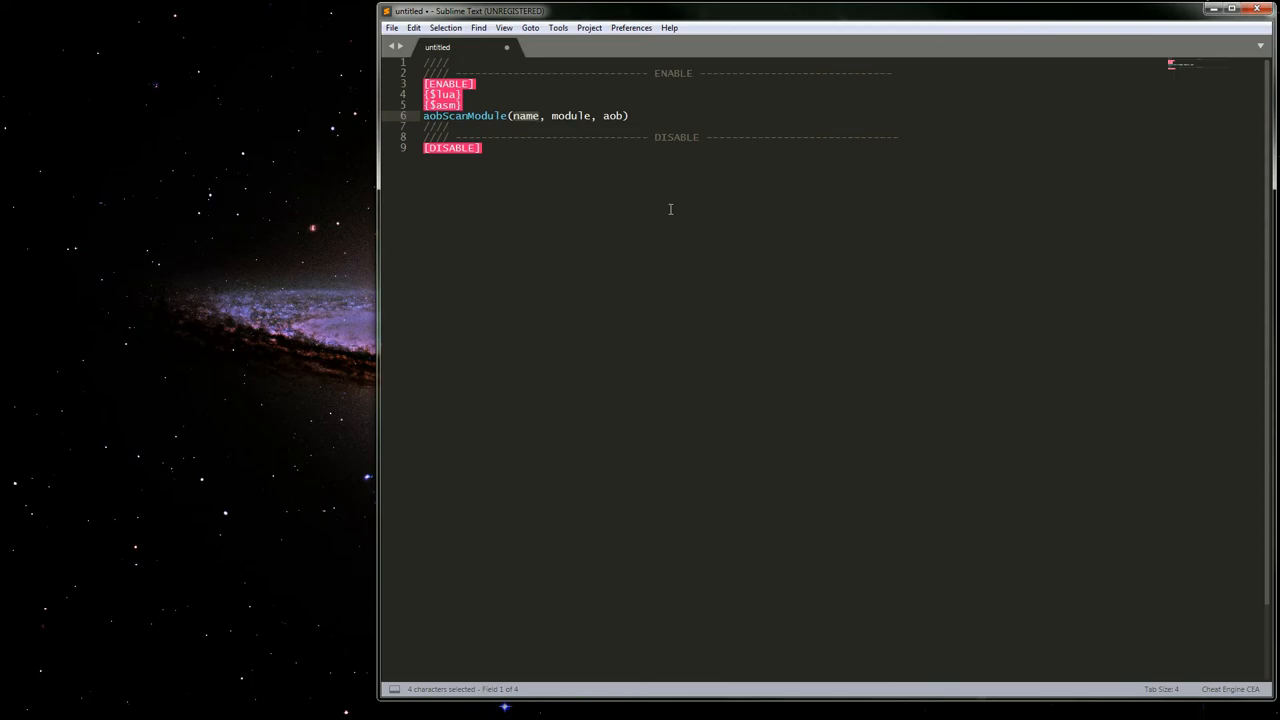
{"action": "left_click", "coordinate": [481, 148]}
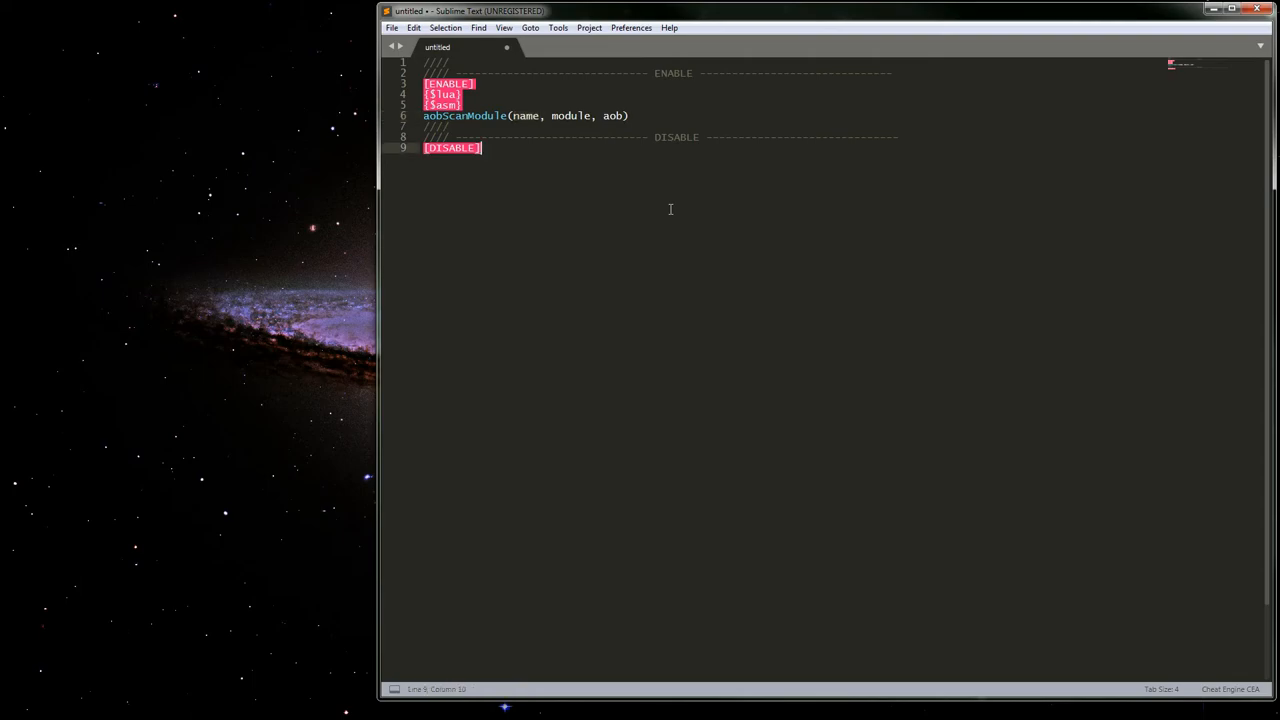
{"action": "mouse_move", "coordinate": [602, 242]}
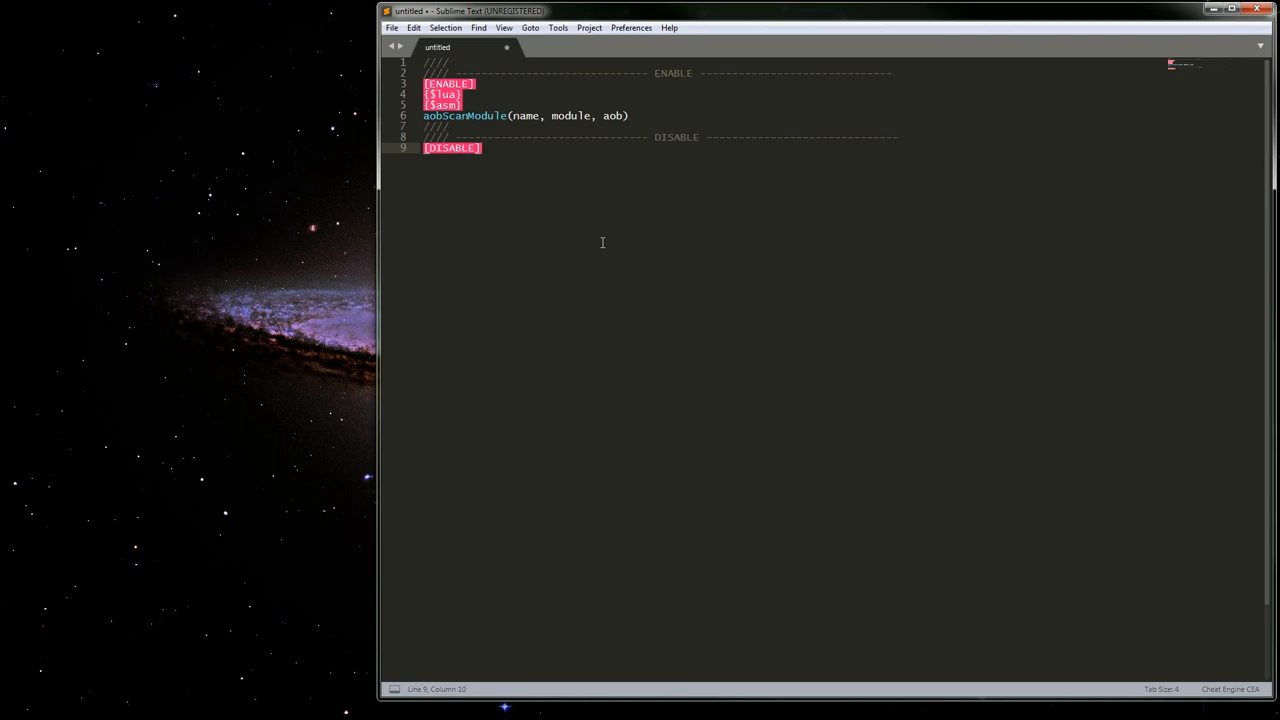
{"action": "mouse_move", "coordinate": [520, 114]}
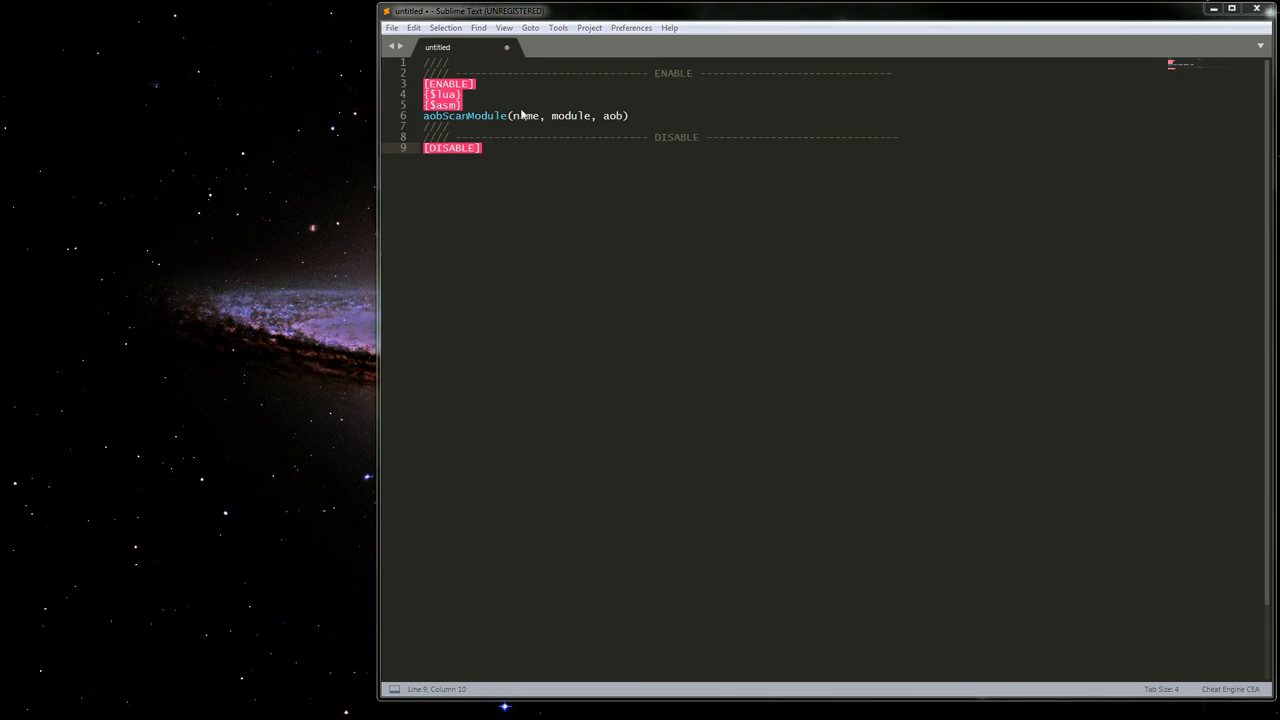